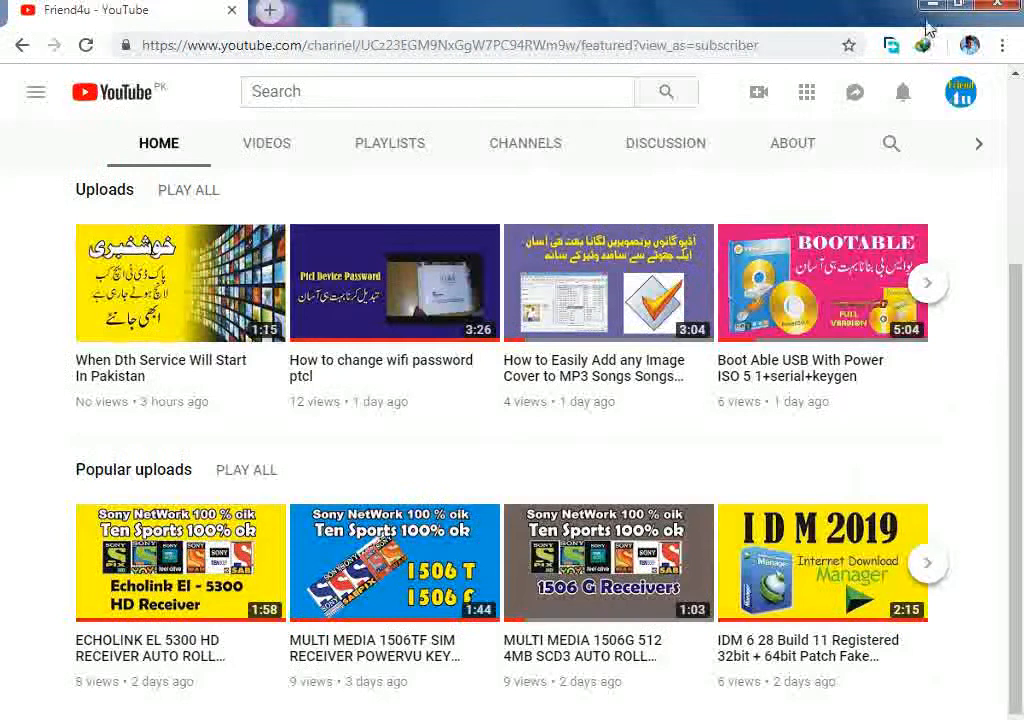
mouse_move(928, 15)
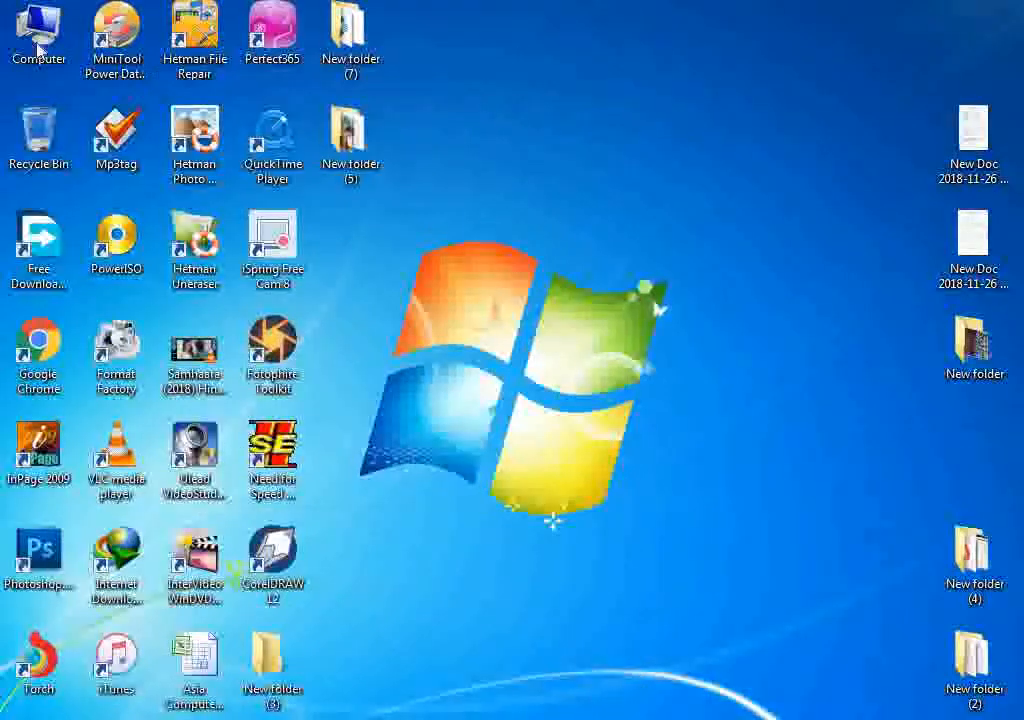
- Open the Computer drive list and select the 232 GB New Volume (Y:)
double_click(38, 30)
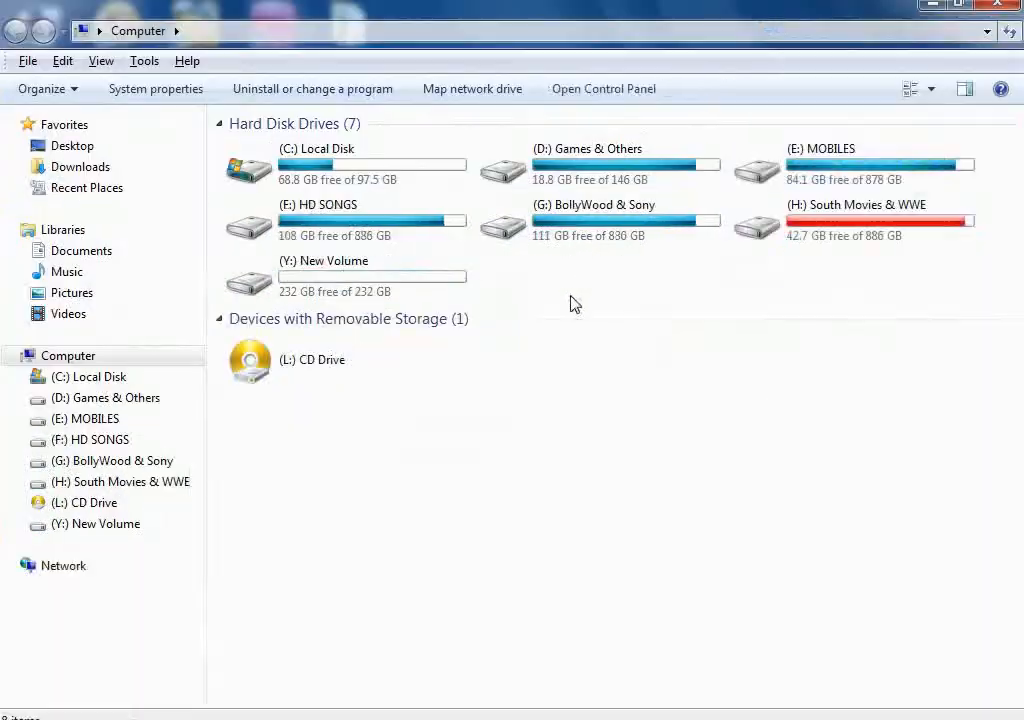
click(345, 276)
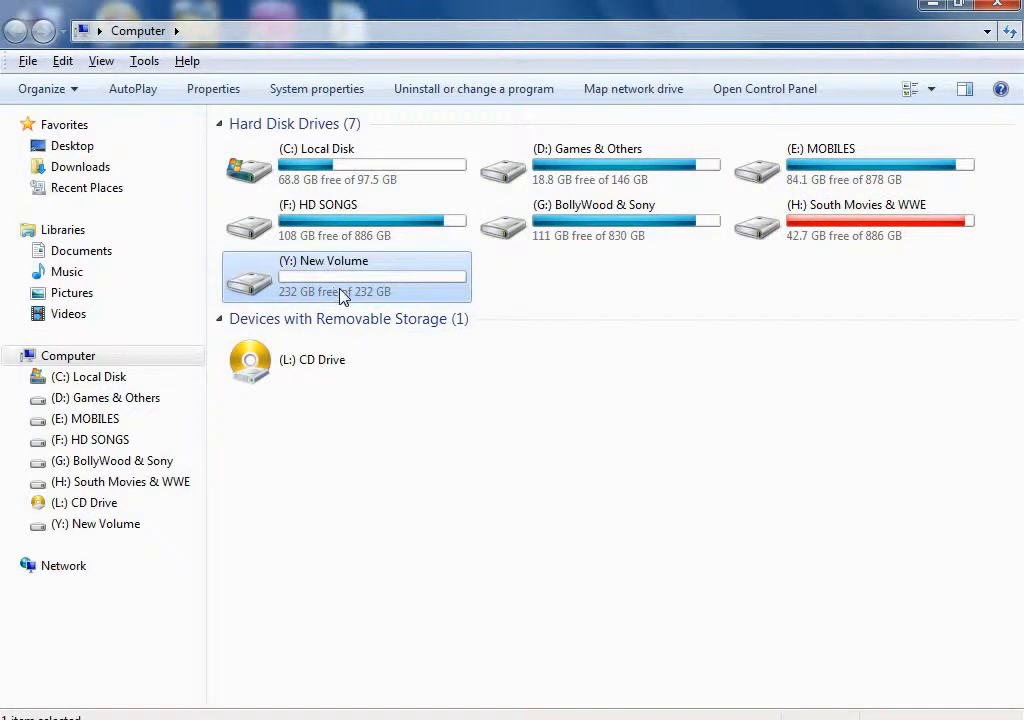
mouse_move(335, 280)
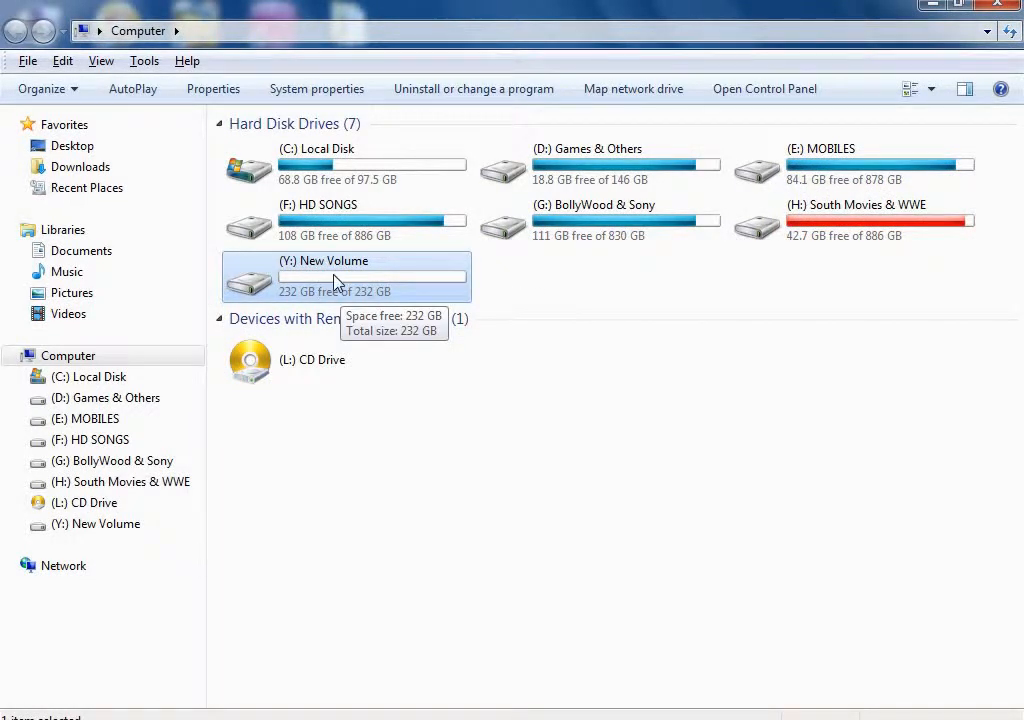
mouse_move(425, 281)
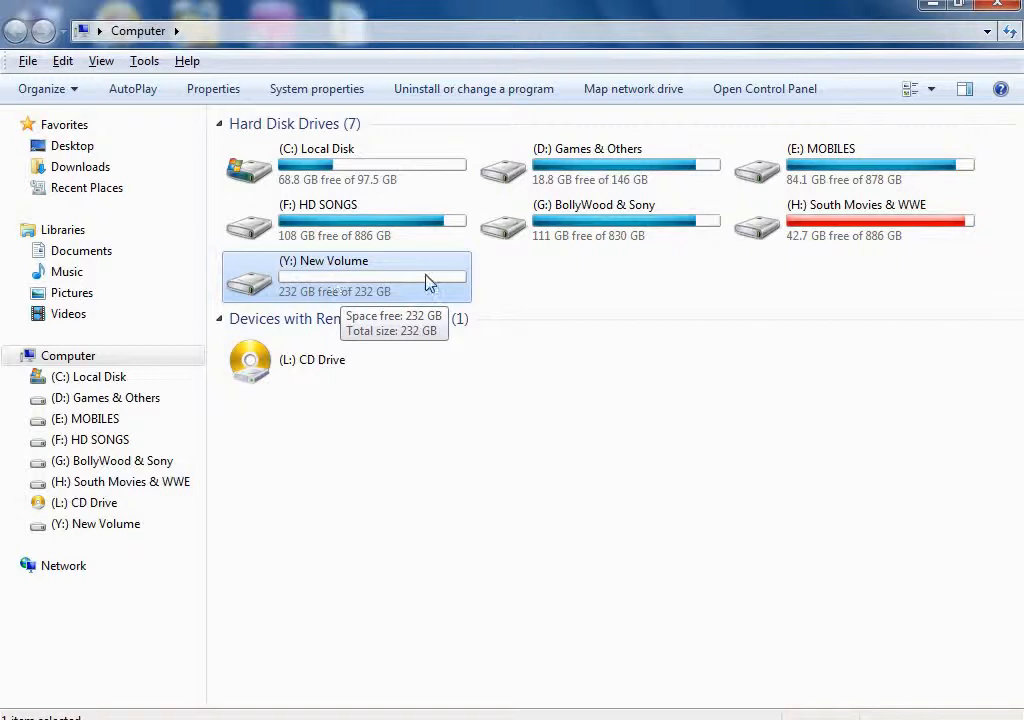
mouse_move(477, 289)
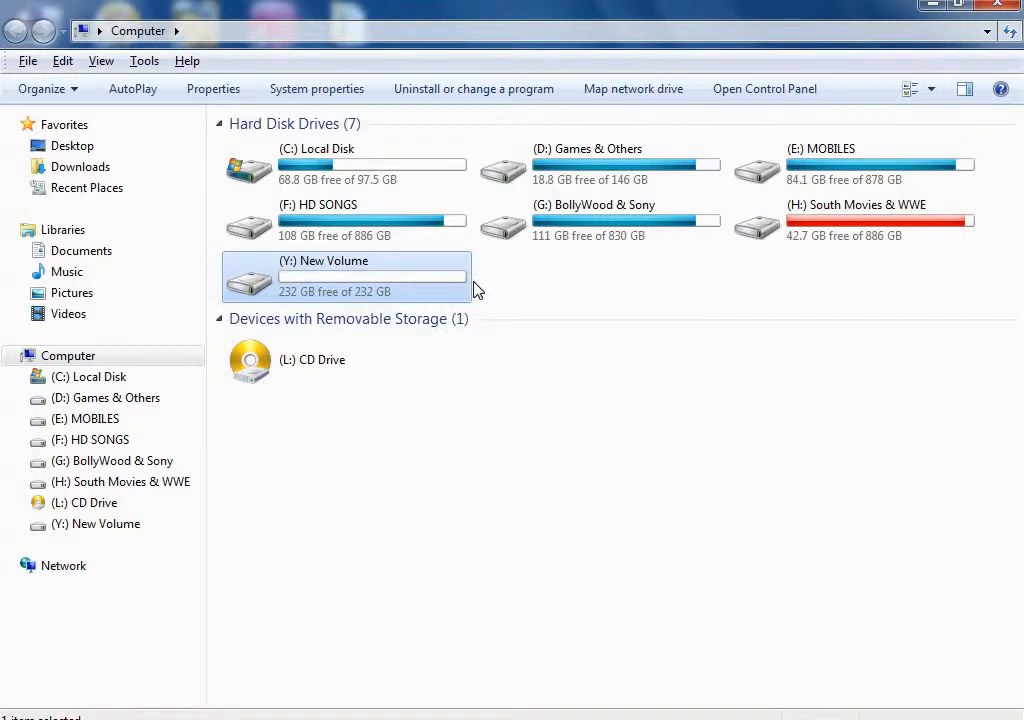
mouse_move(372, 165)
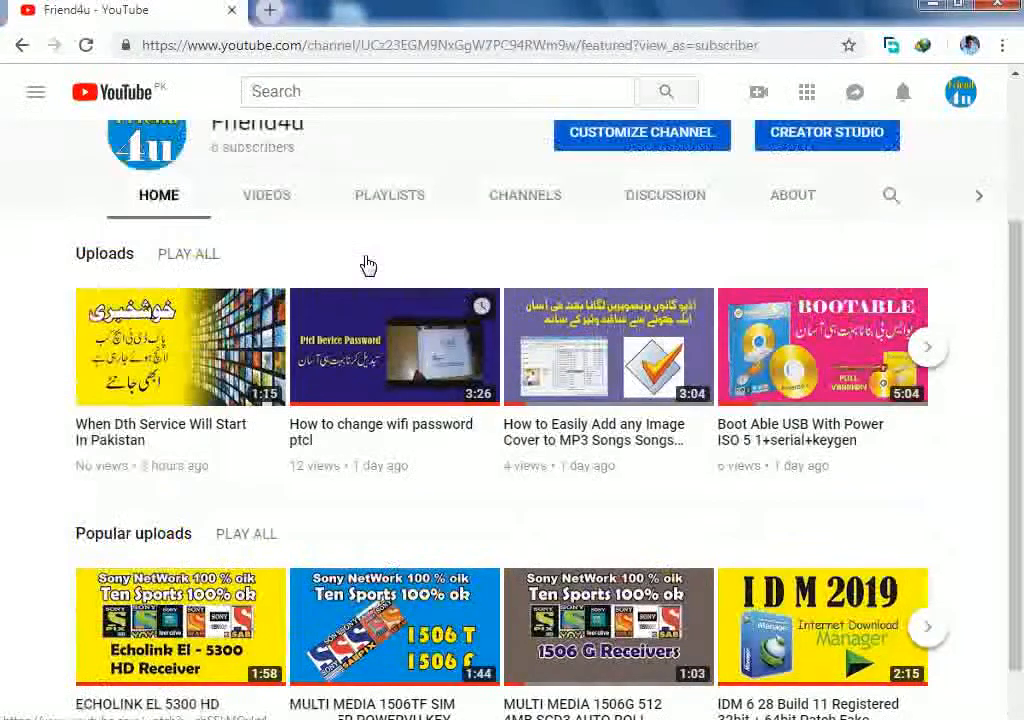
- Scroll up the YouTube channel page to leave it
scroll(up, 3)
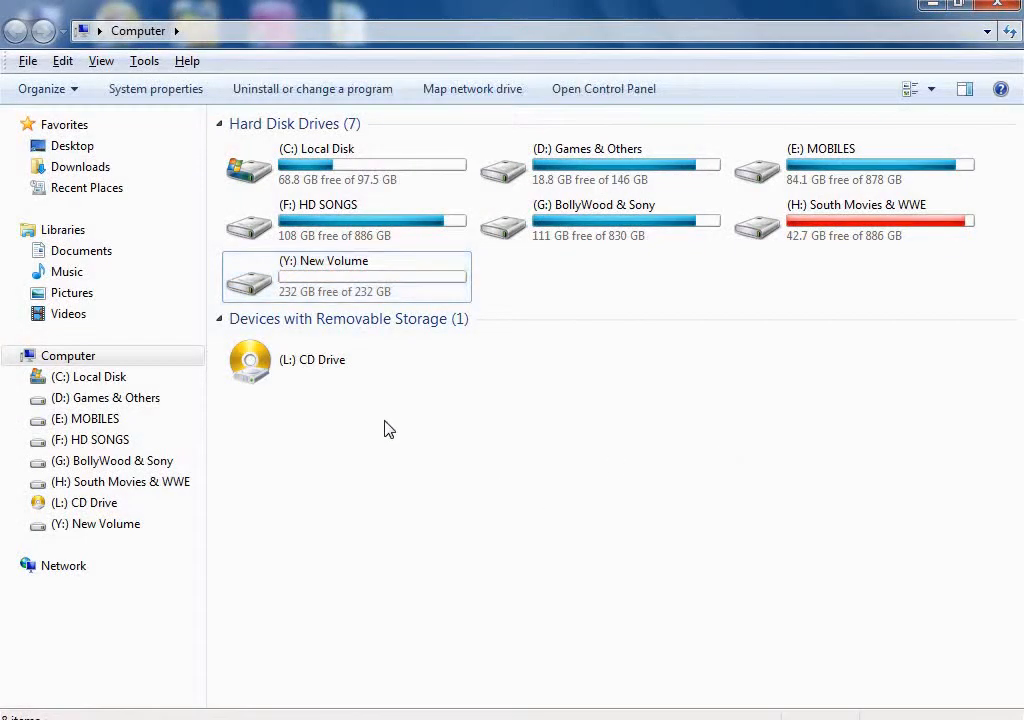
click(345, 277)
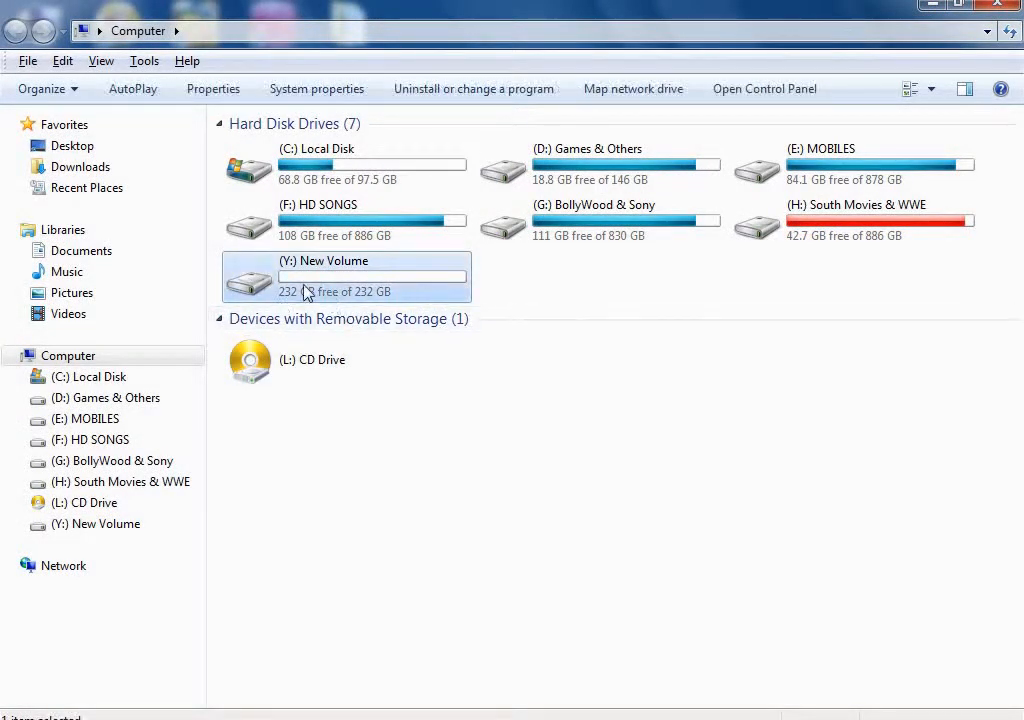
mouse_move(418, 282)
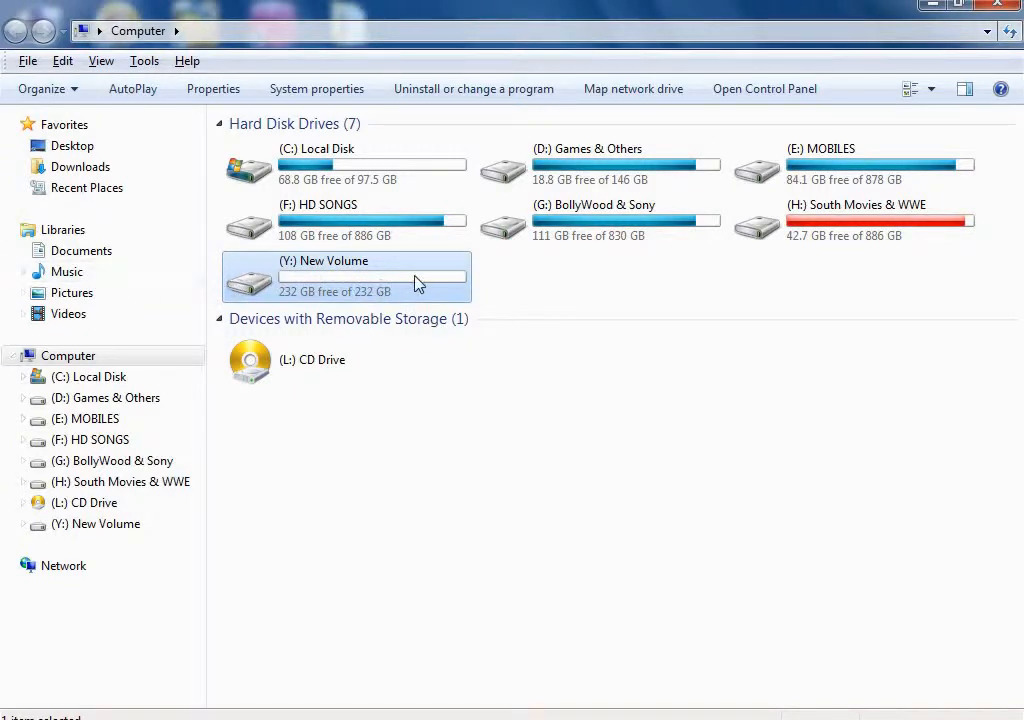
mouse_move(352, 285)
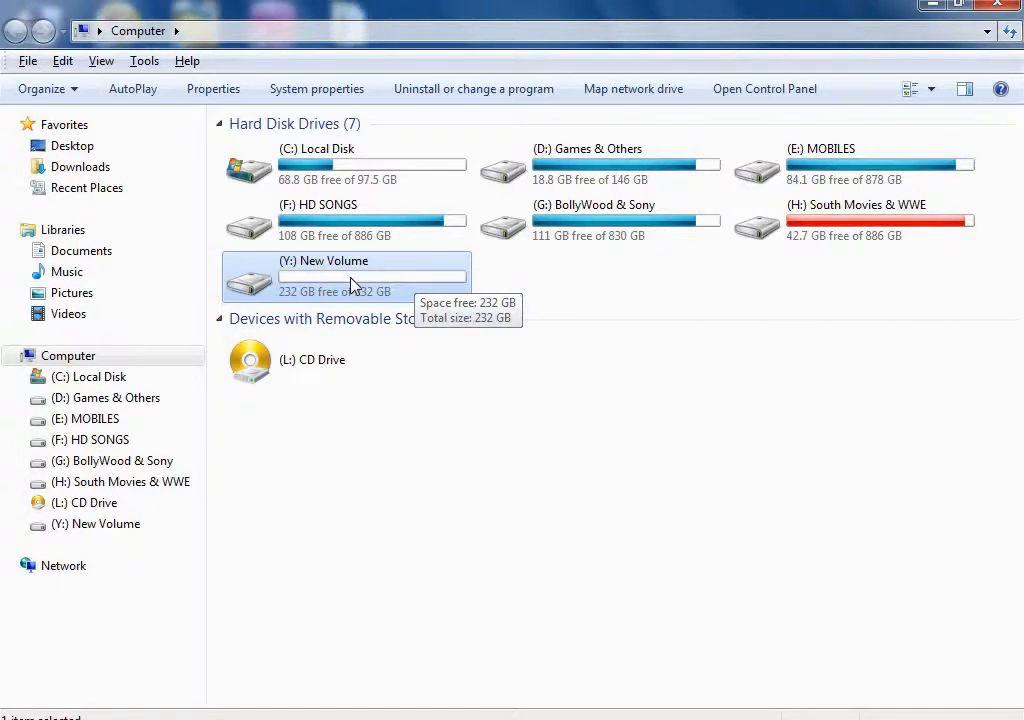
mouse_move(383, 434)
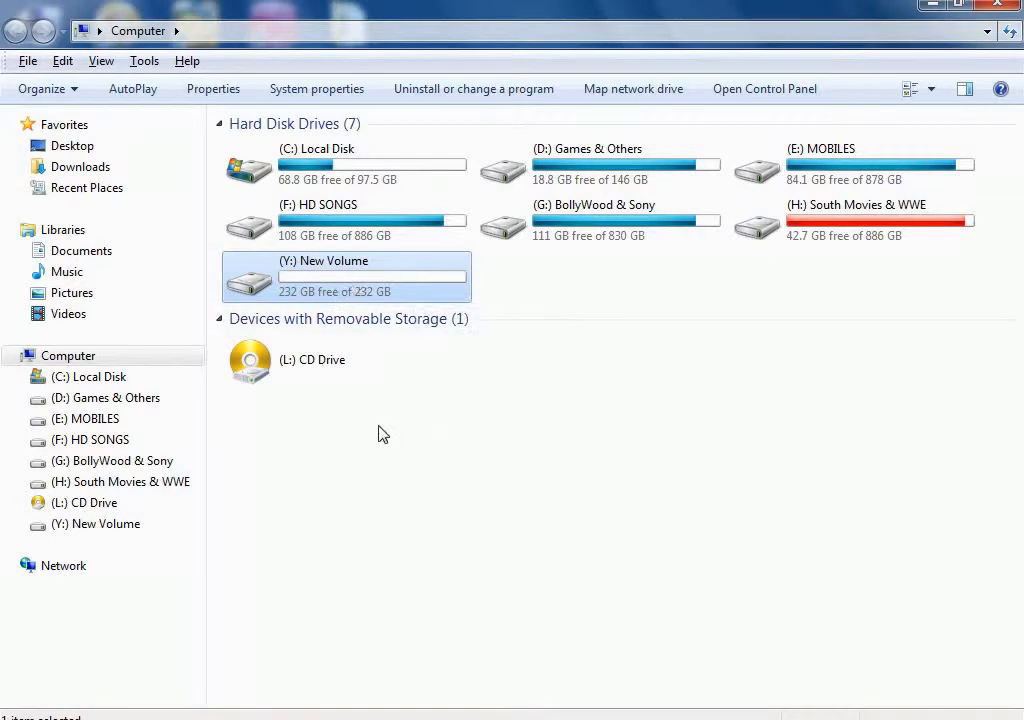
mouse_move(458, 297)
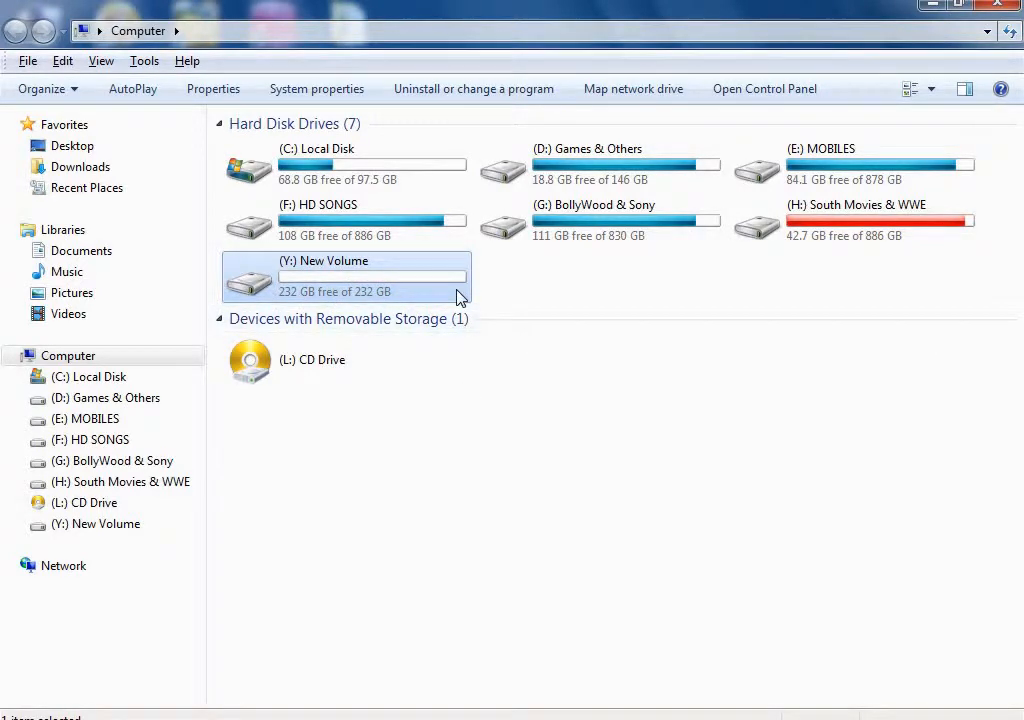
mouse_move(435, 290)
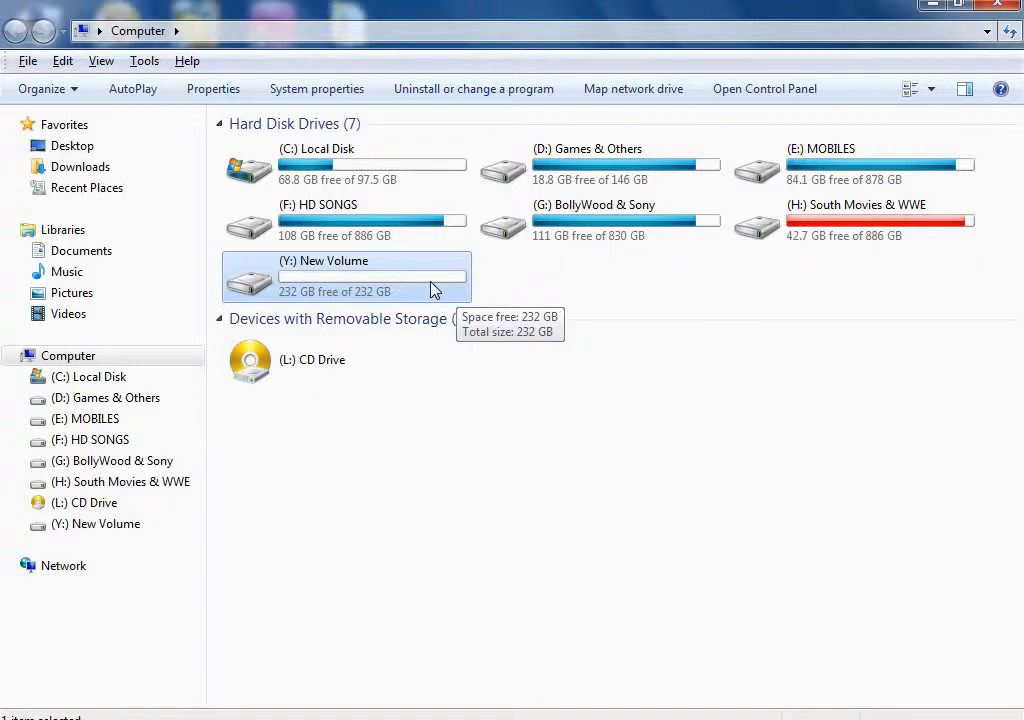
mouse_move(367, 293)
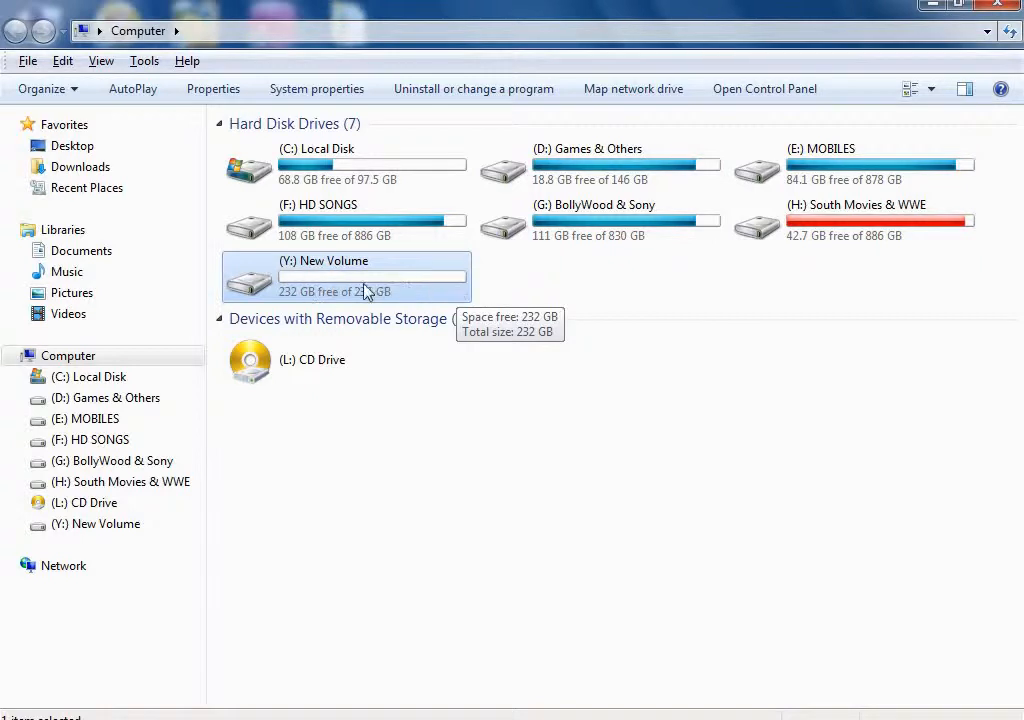
mouse_move(457, 435)
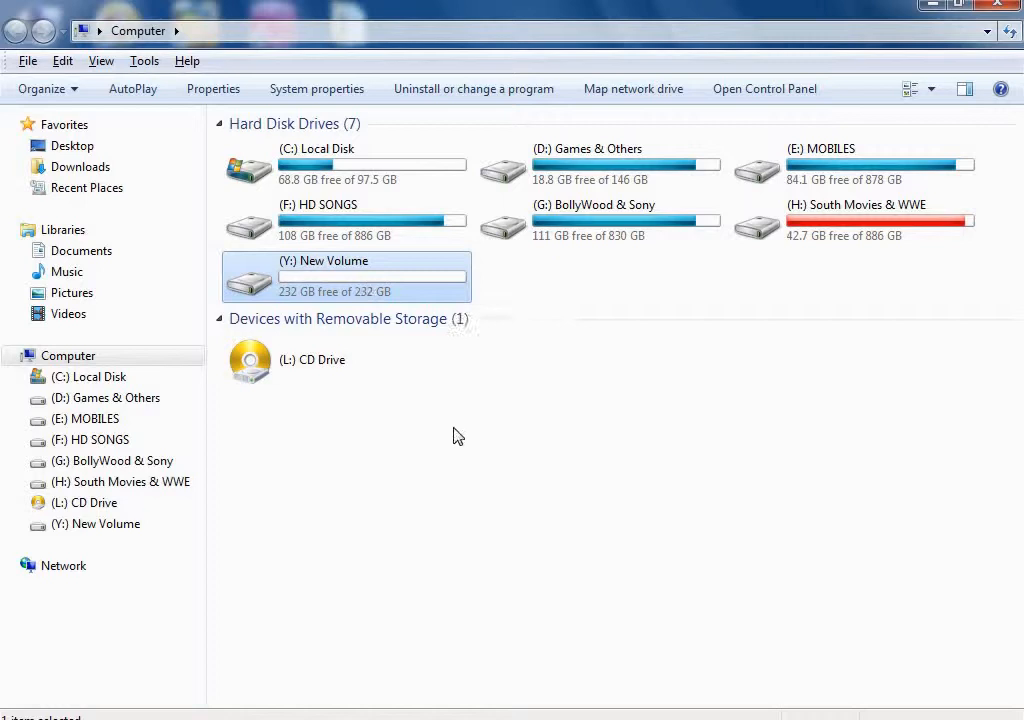
click(585, 452)
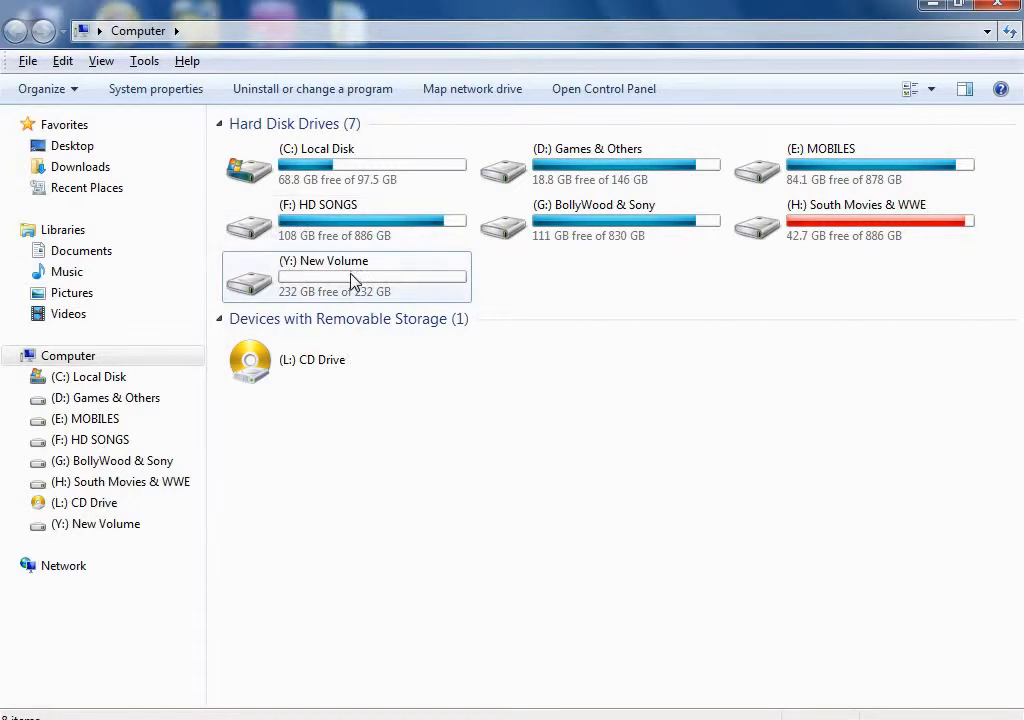
mouse_move(365, 289)
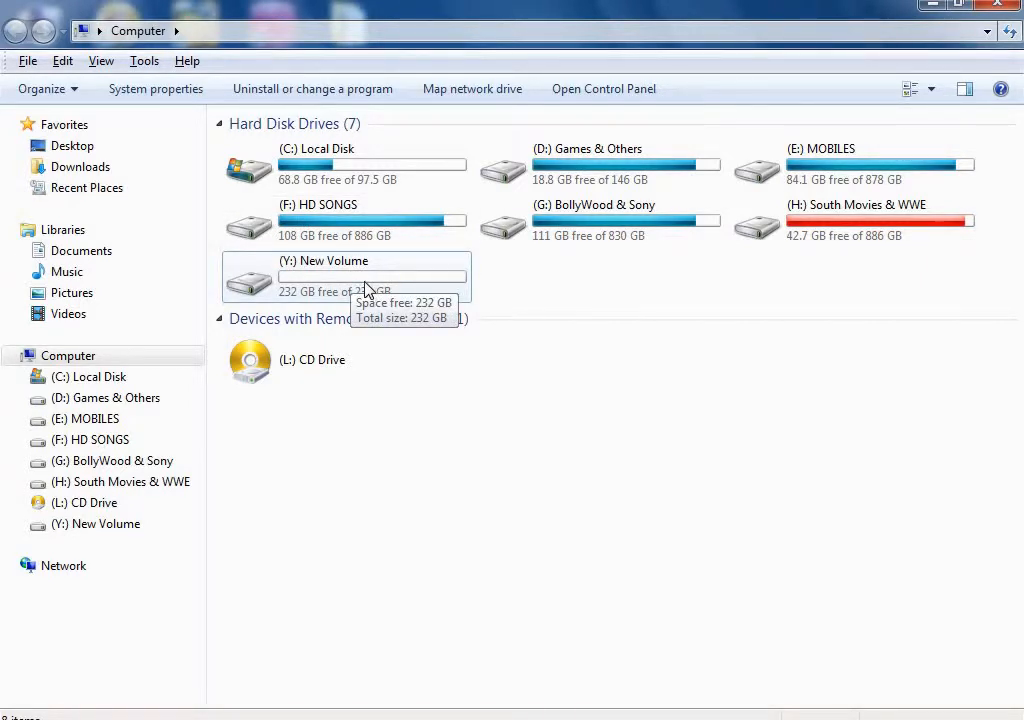
mouse_move(290, 308)
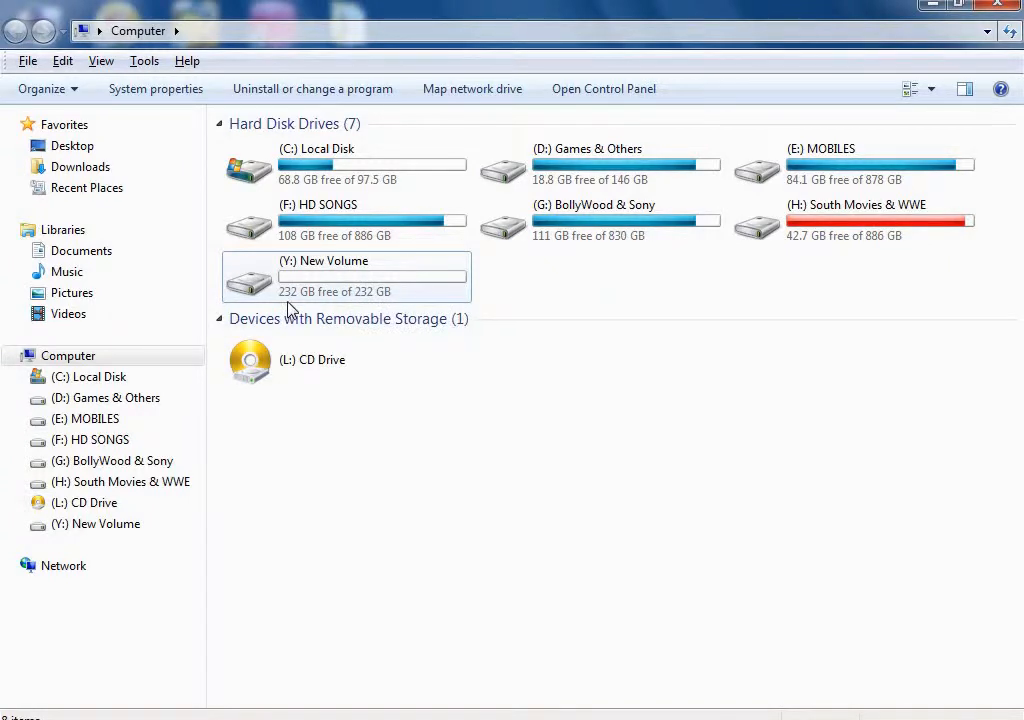
mouse_move(290, 305)
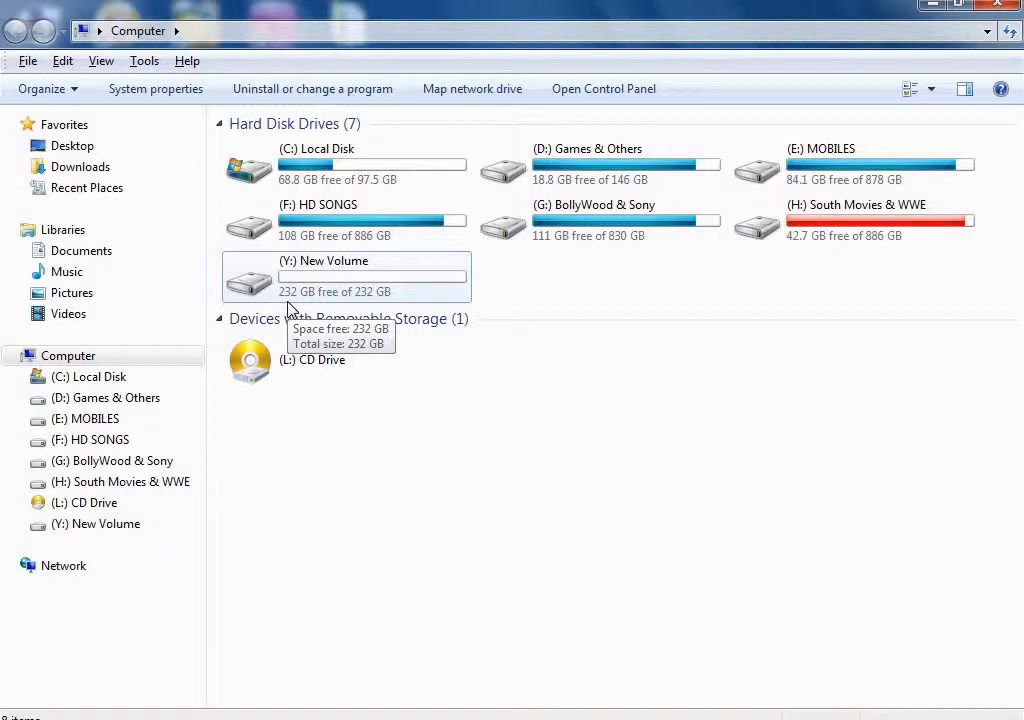
mouse_move(333, 289)
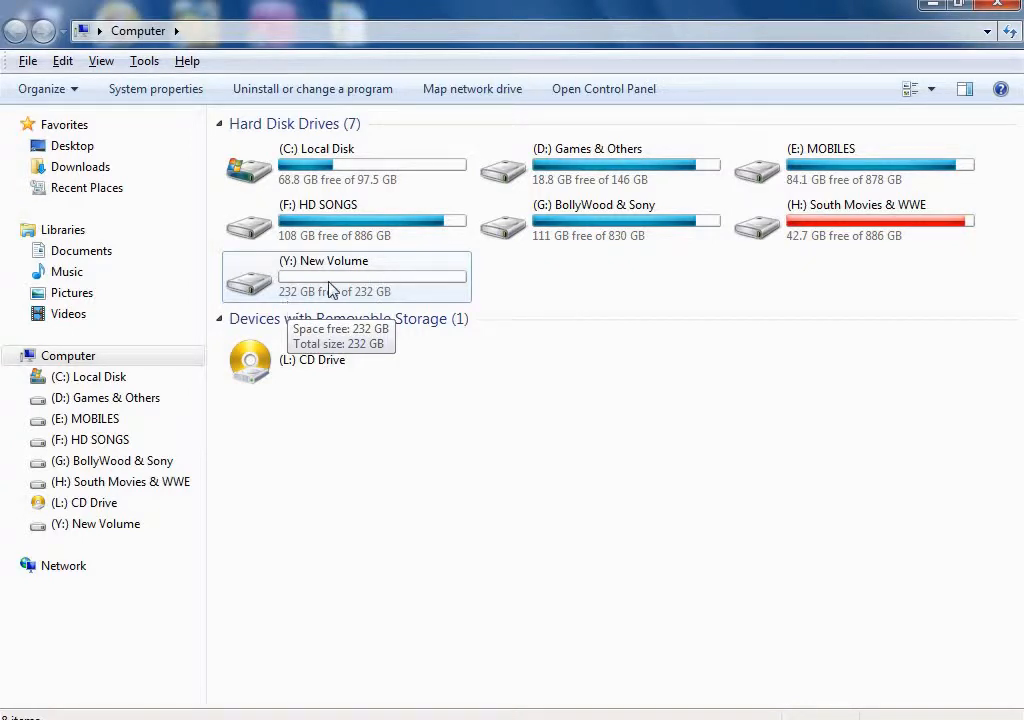
mouse_move(313, 282)
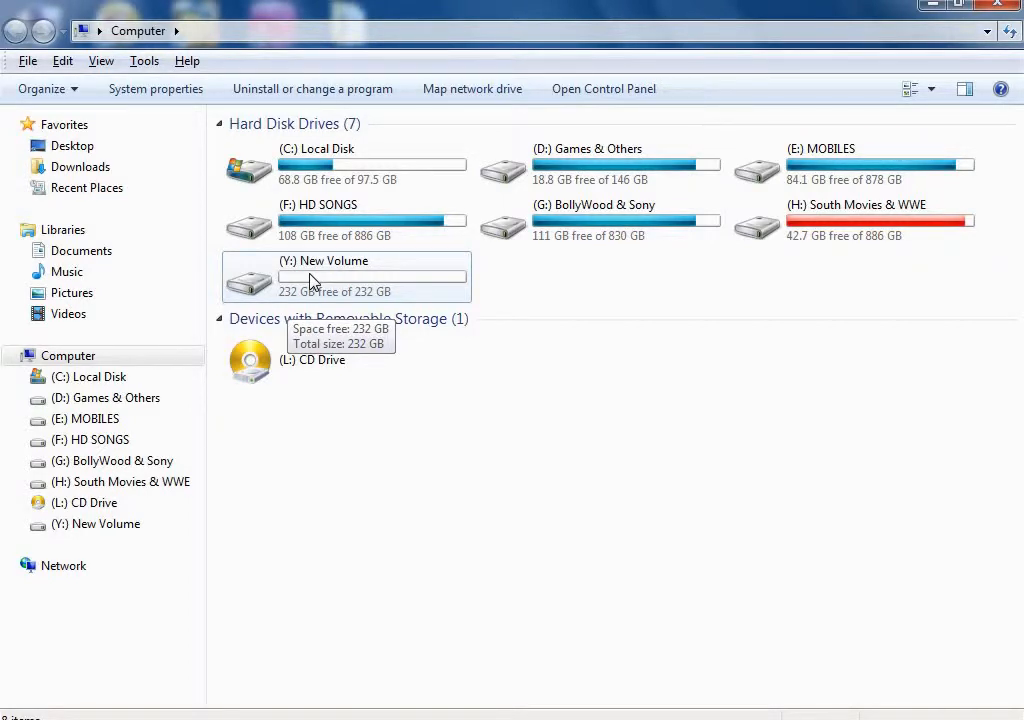
mouse_move(368, 291)
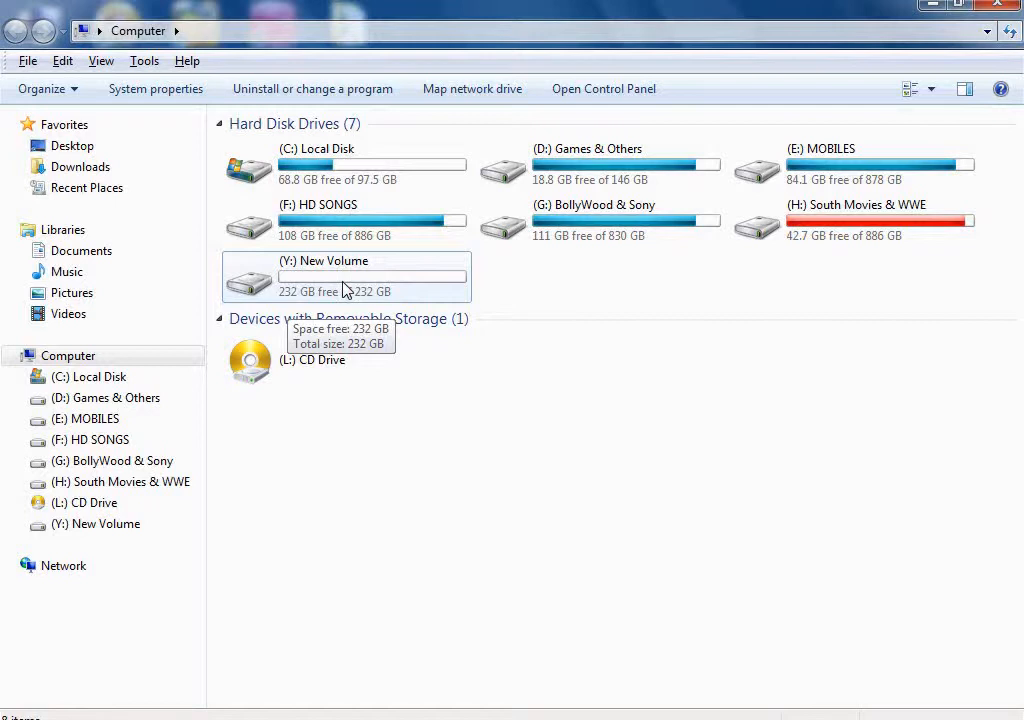
mouse_move(438, 296)
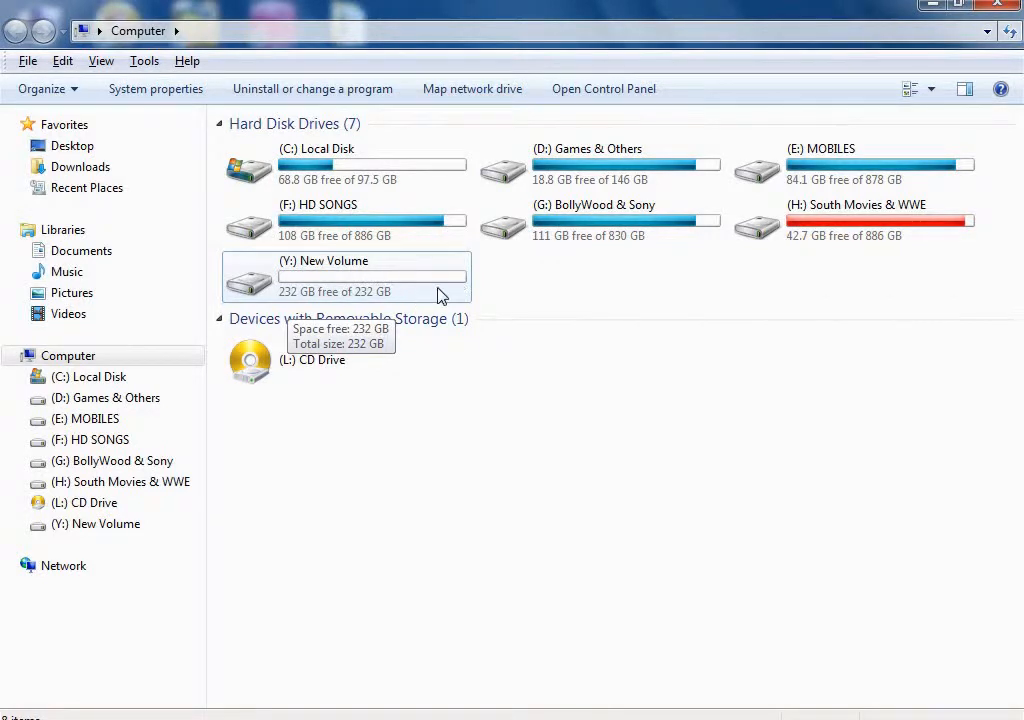
mouse_move(405, 294)
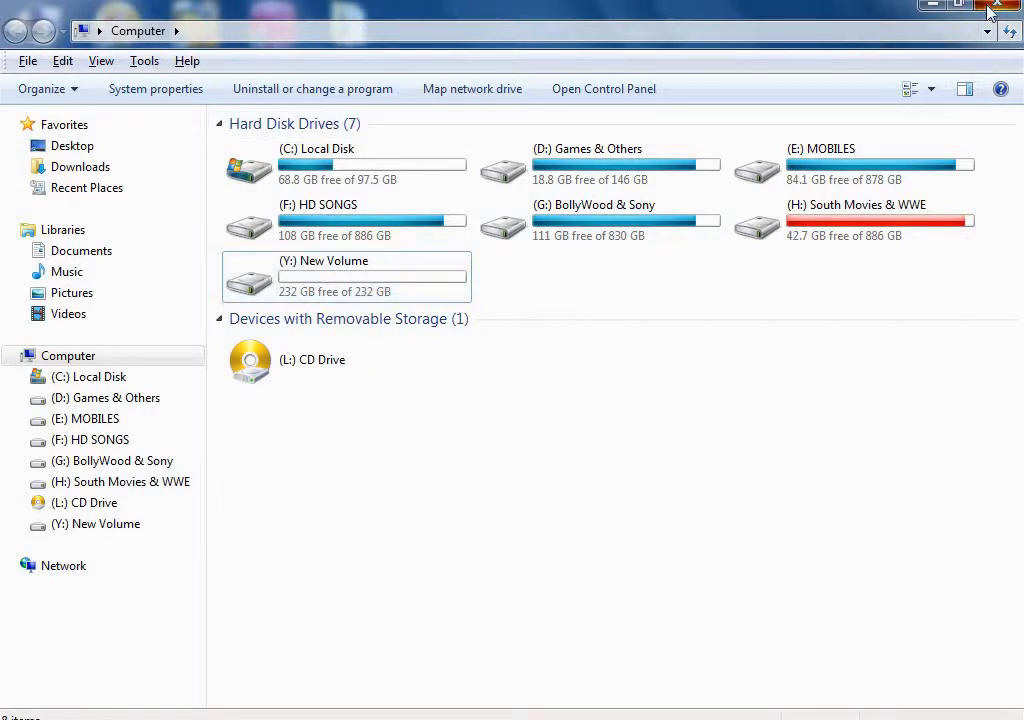
- Close the Computer window and launch Manage from the Computer icon's menu
click(1005, 6)
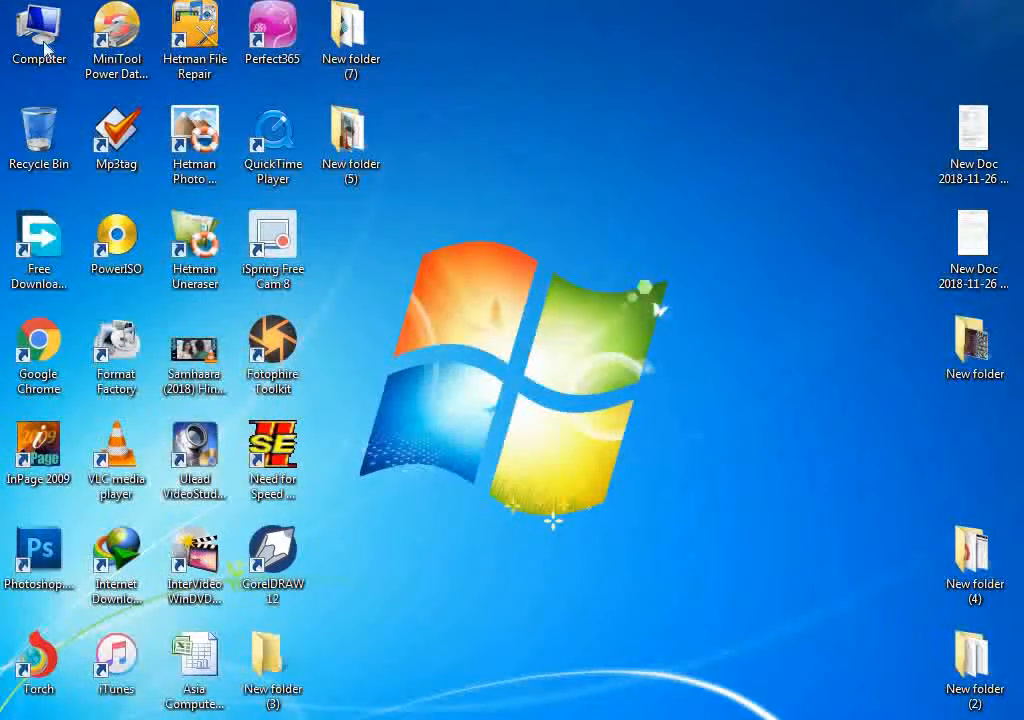
right_click(38, 35)
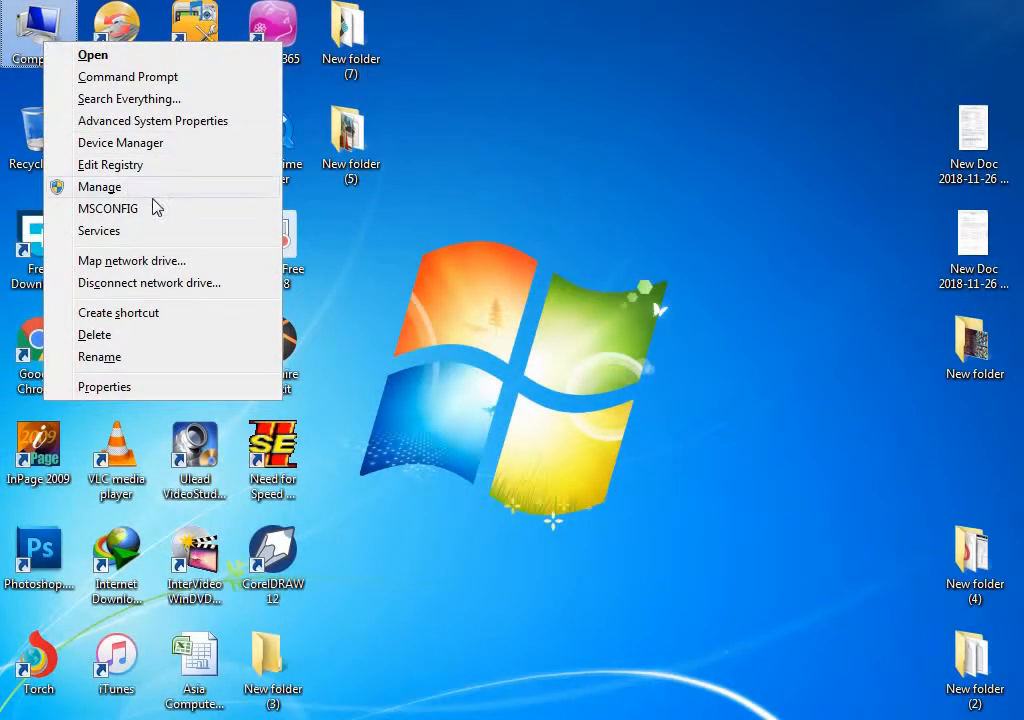
mouse_move(165, 187)
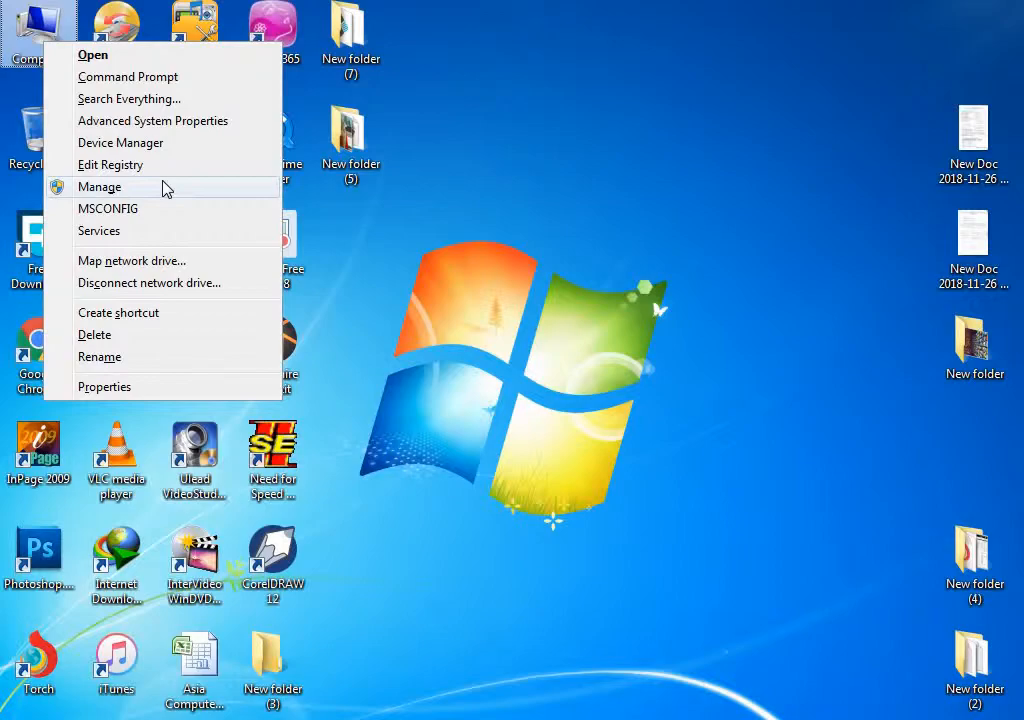
click(99, 187)
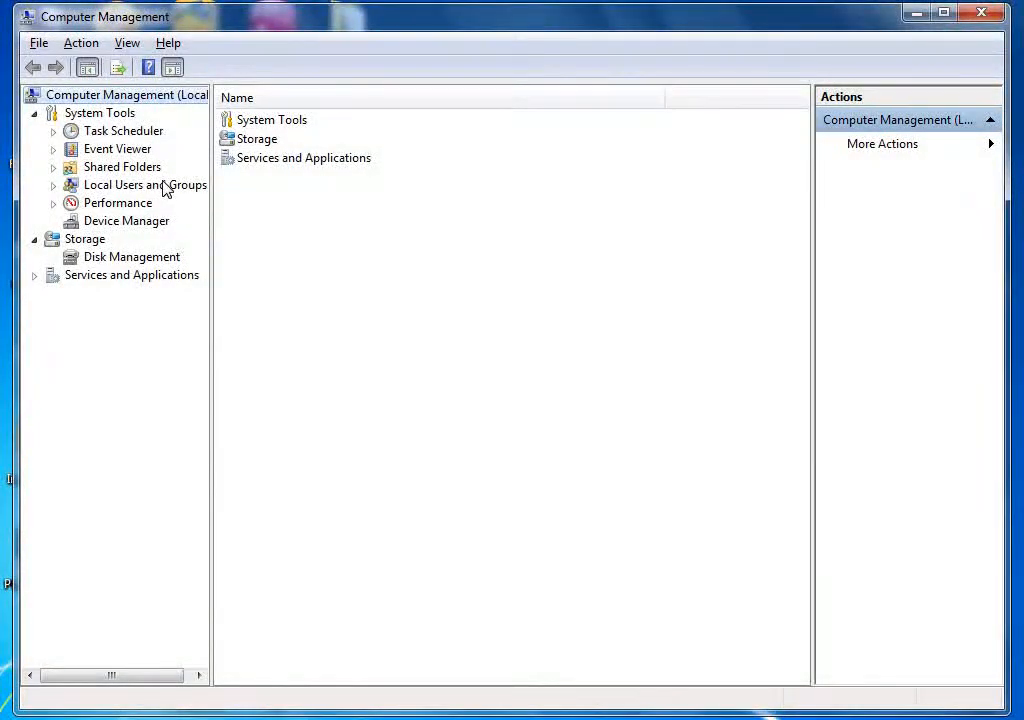
mouse_move(143, 266)
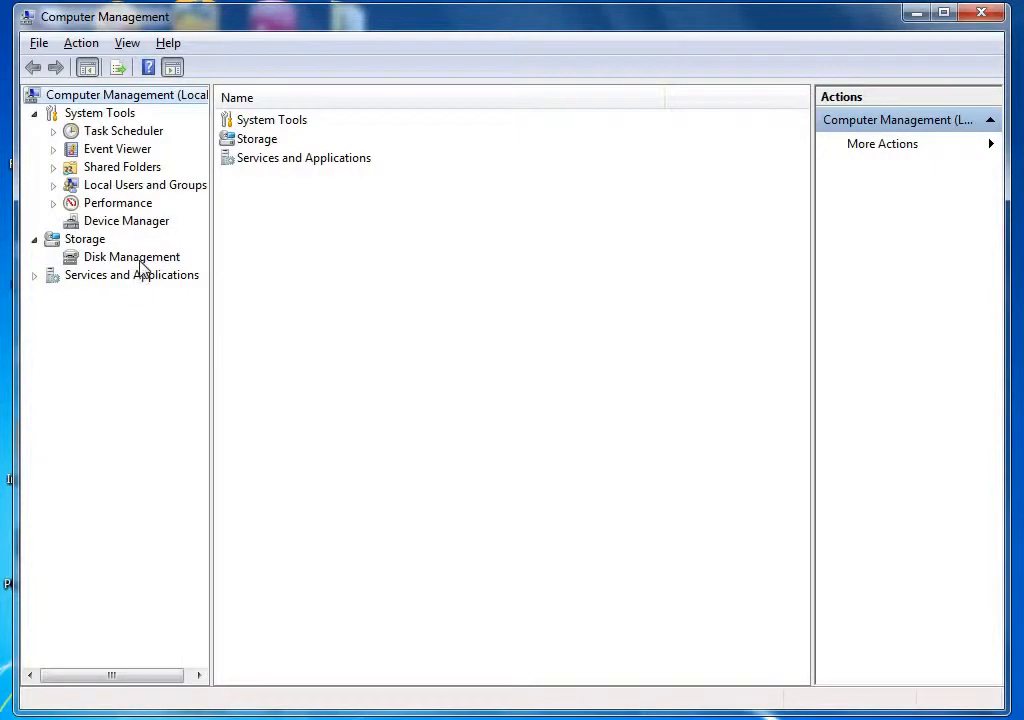
- Open Disk Management and right-click Disk 1's 232.88 GB New Volume (Y:)
click(131, 257)
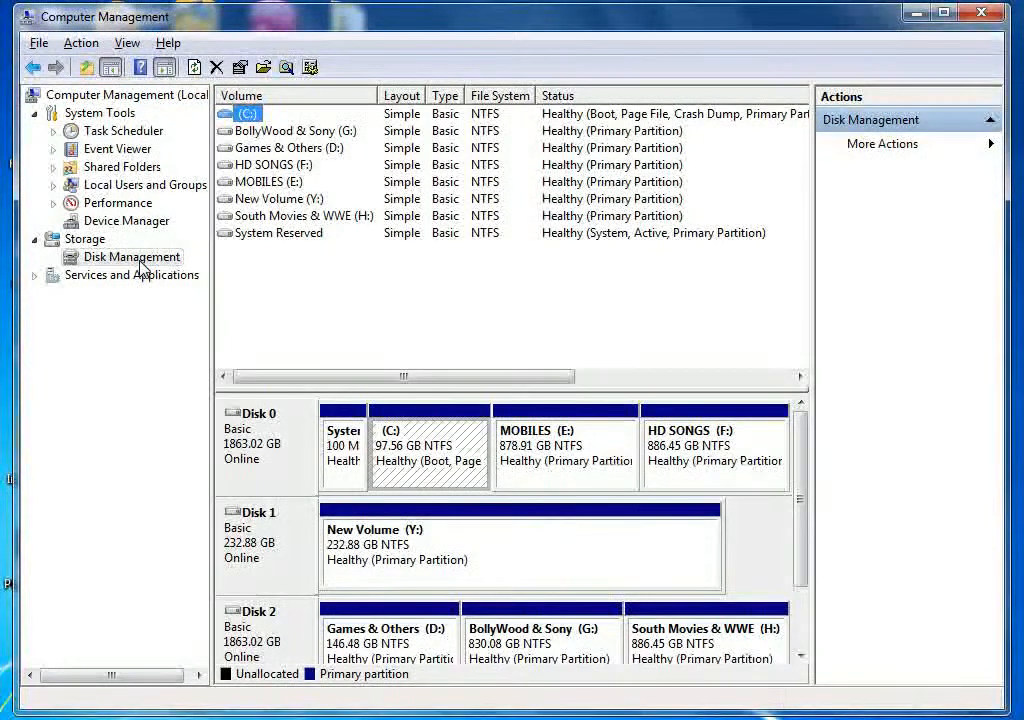
mouse_move(296, 554)
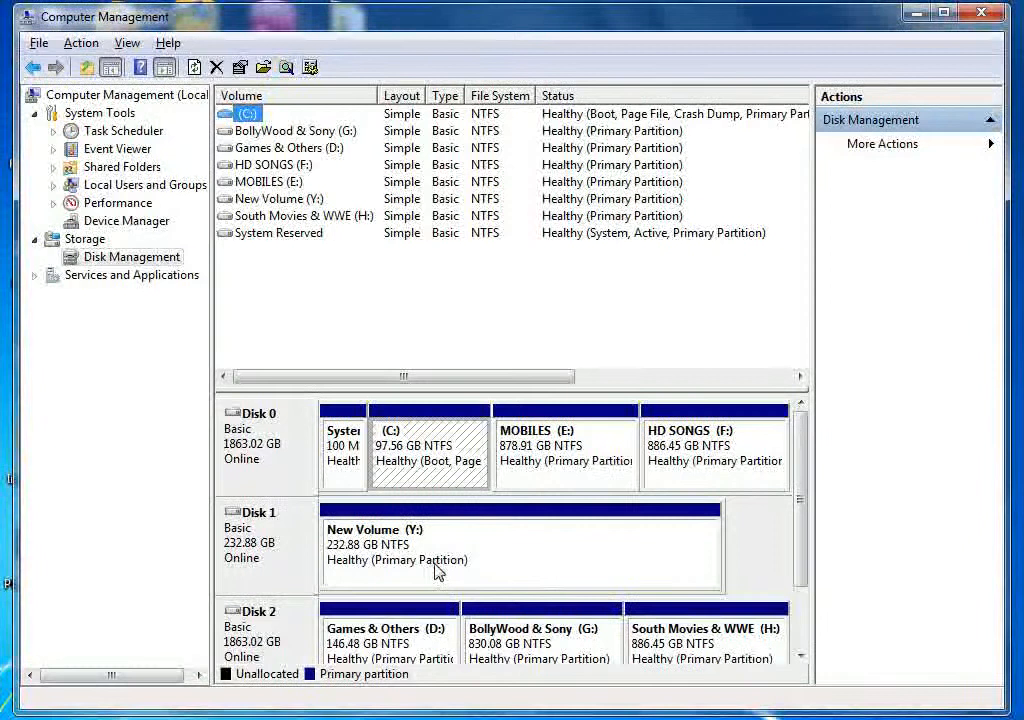
mouse_move(457, 566)
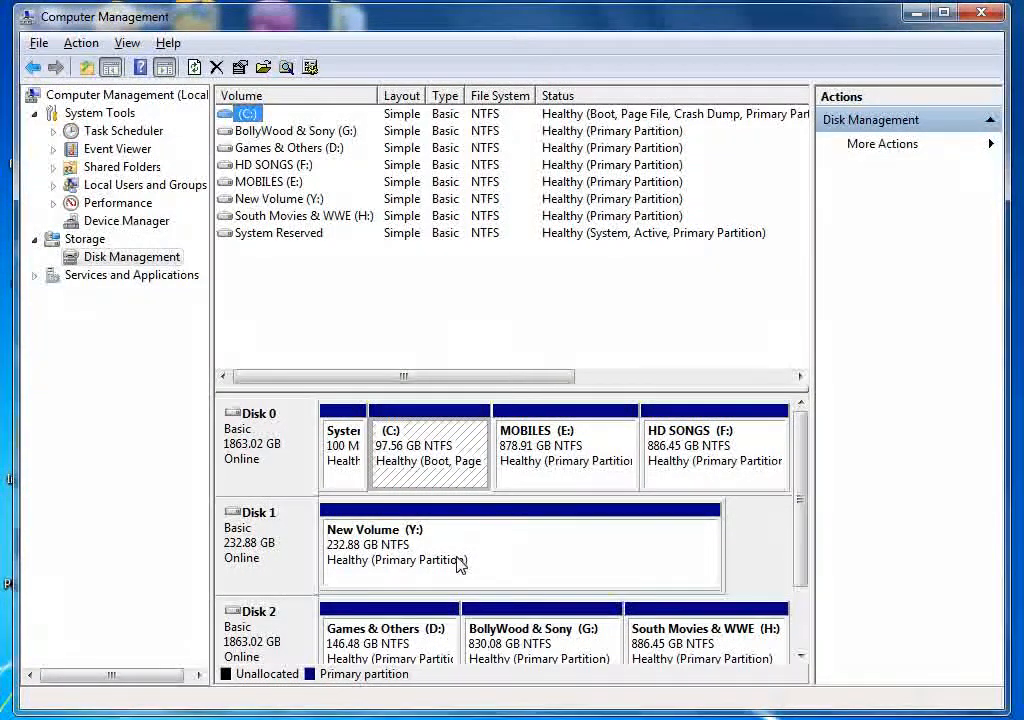
right_click(450, 560)
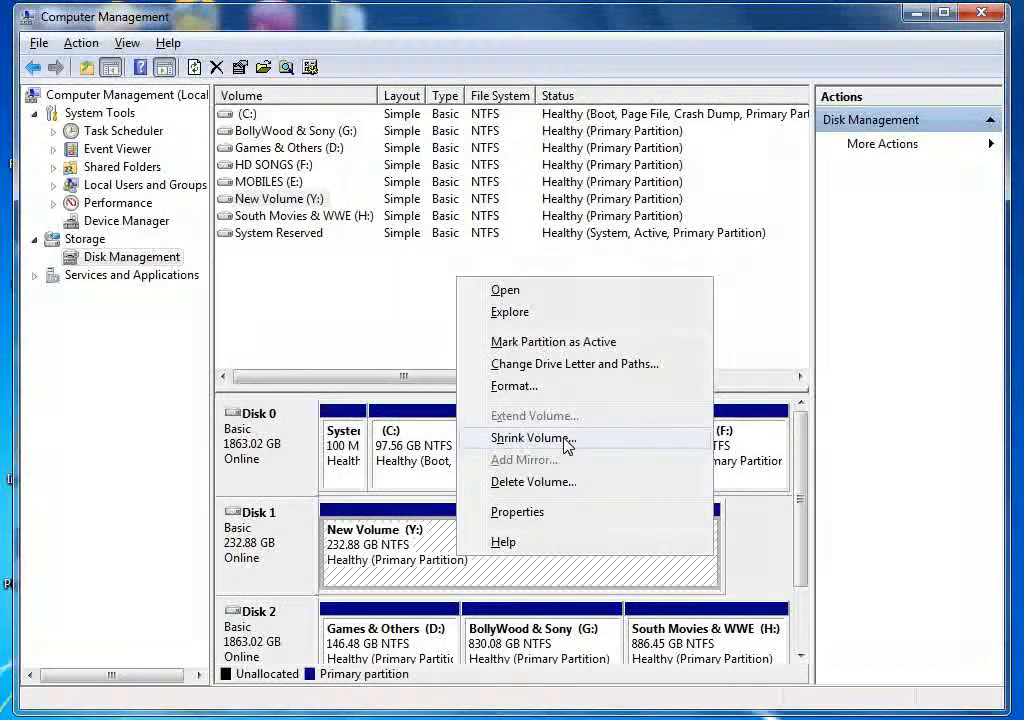
- Shrink Y: by 125353 MB, leaving it at 110.47 GB
click(532, 438)
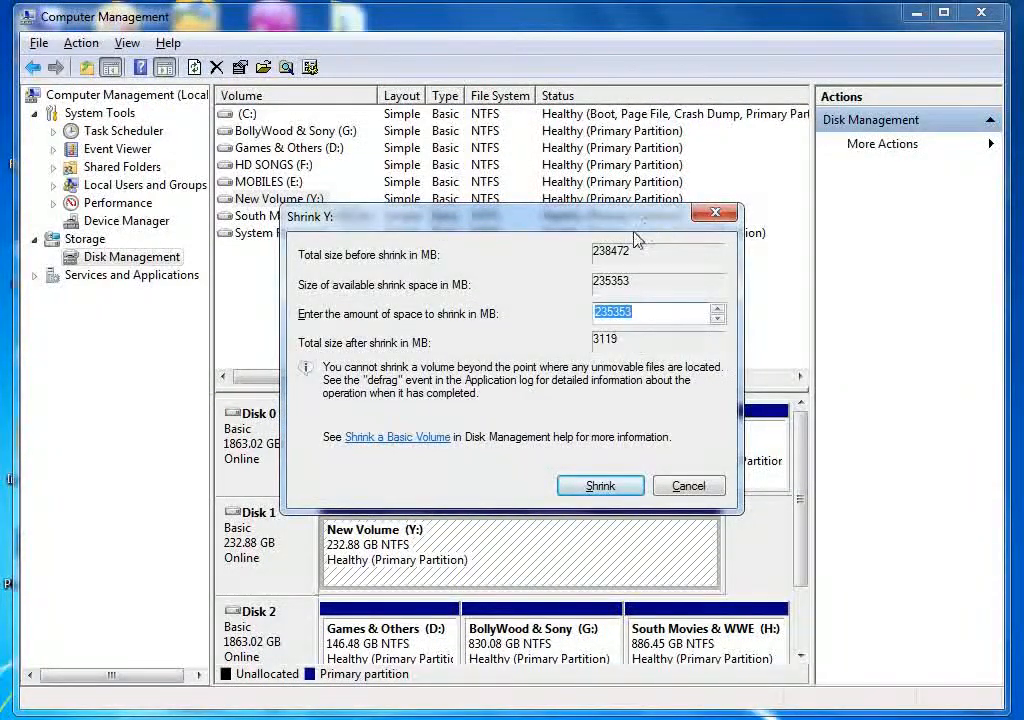
mouse_move(667, 315)
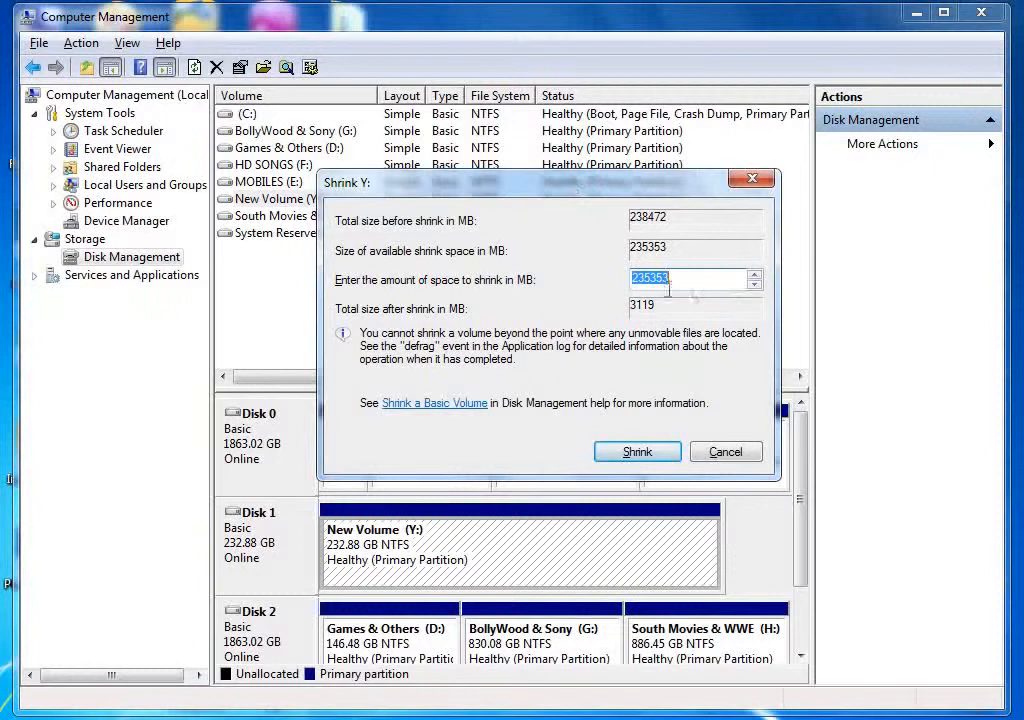
click(648, 278)
text(125353)
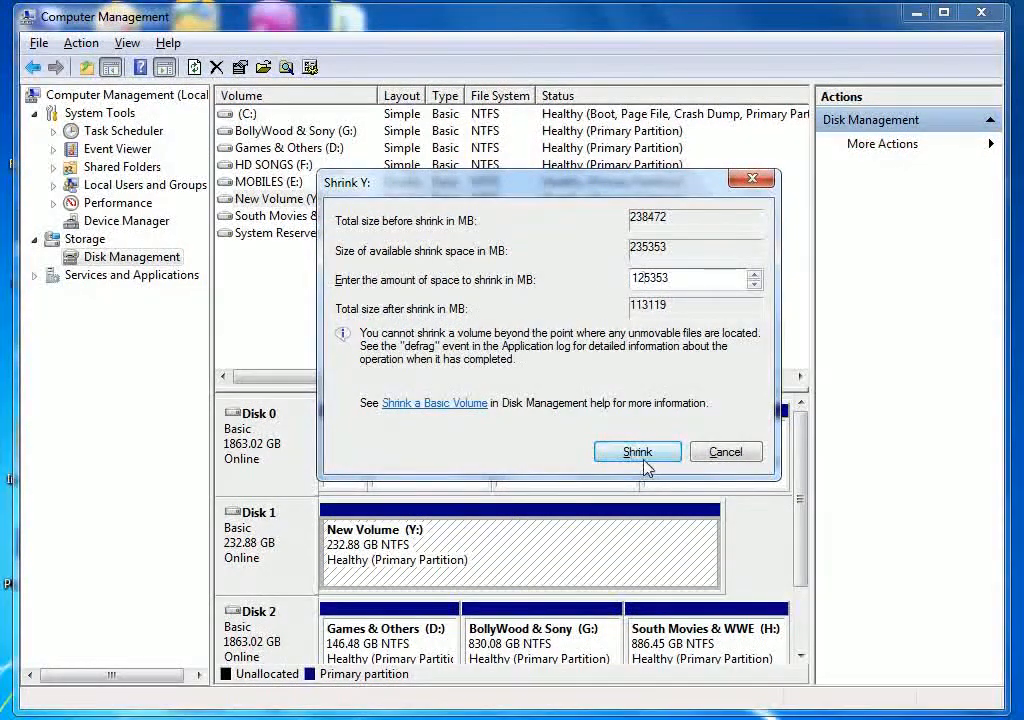
click(637, 451)
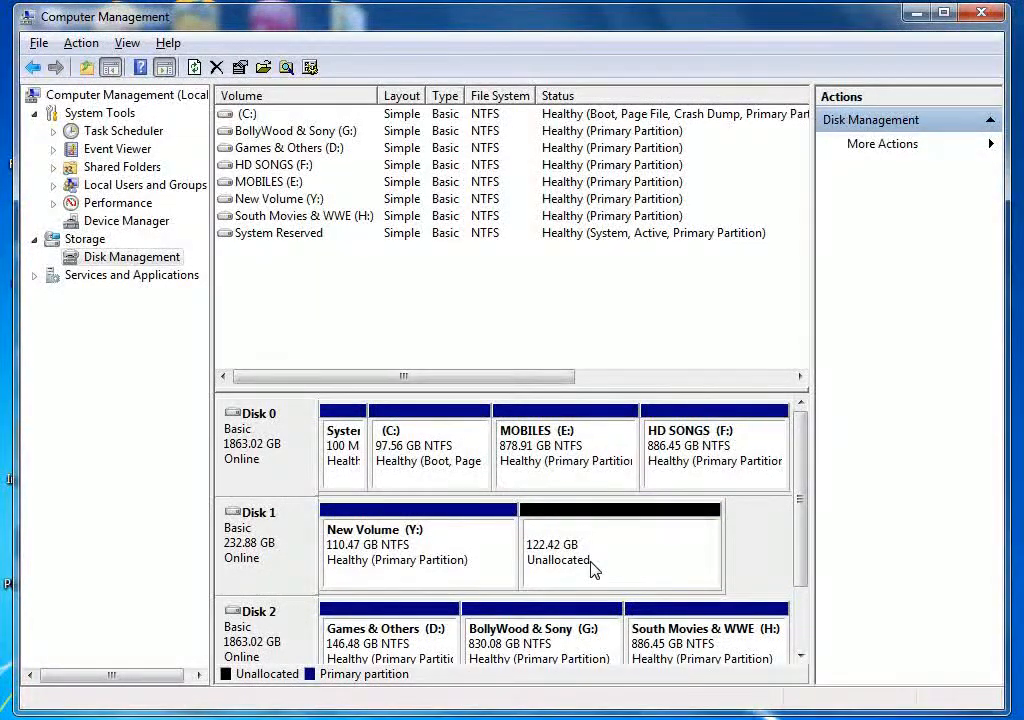
mouse_move(418, 570)
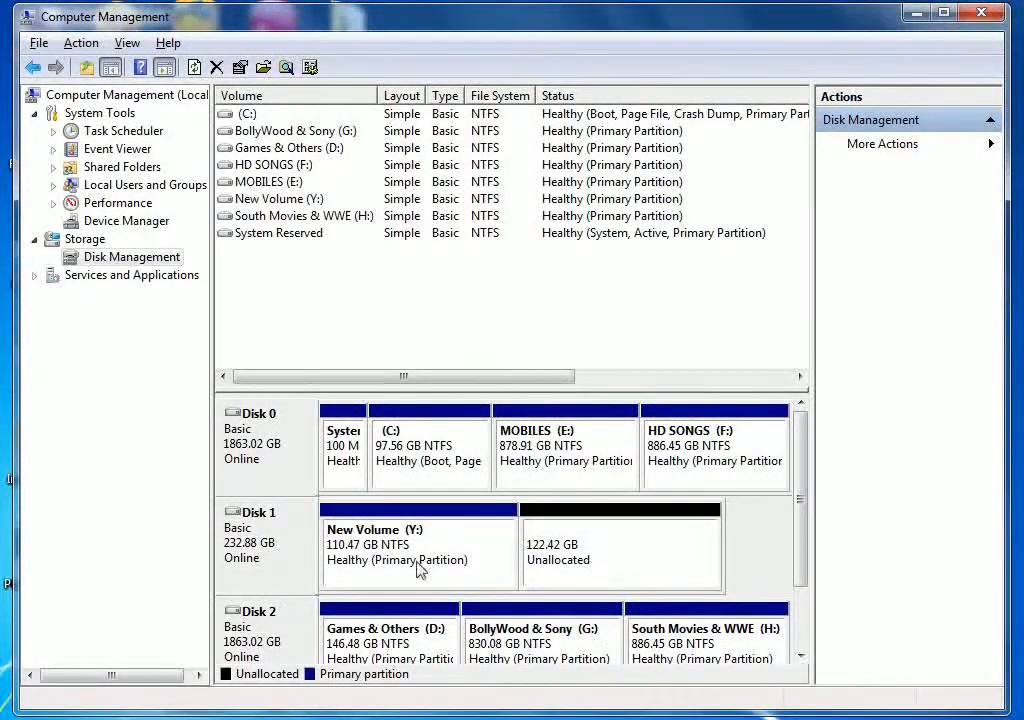
mouse_move(366, 557)
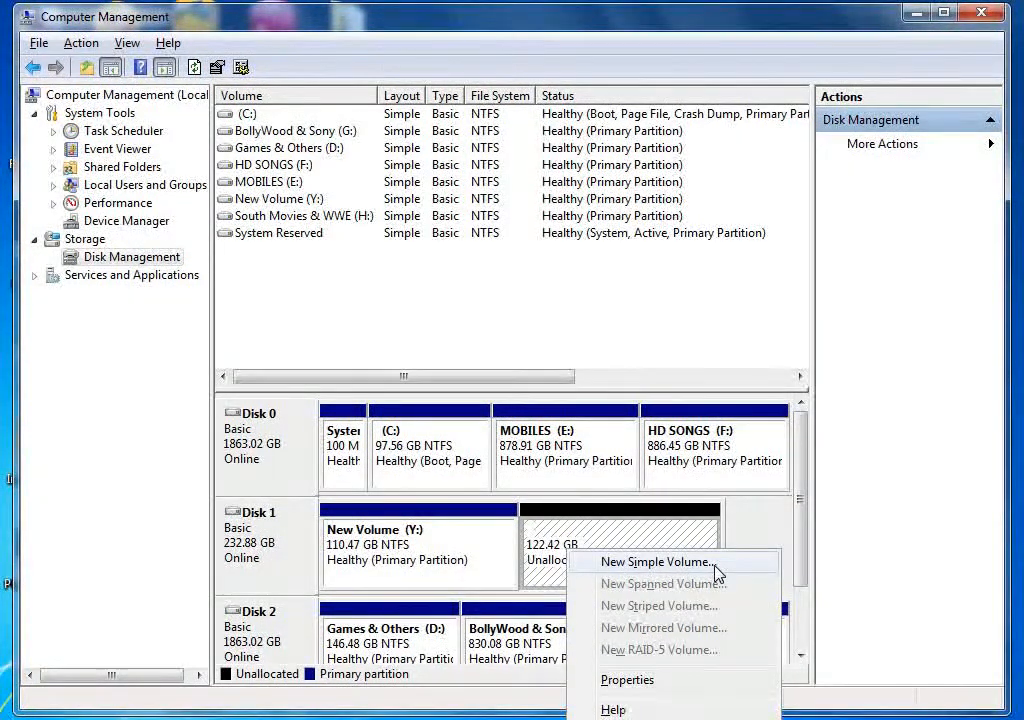
- Create a 122.42 GB NTFS simple volume with drive letter W in the unallocated space
click(657, 561)
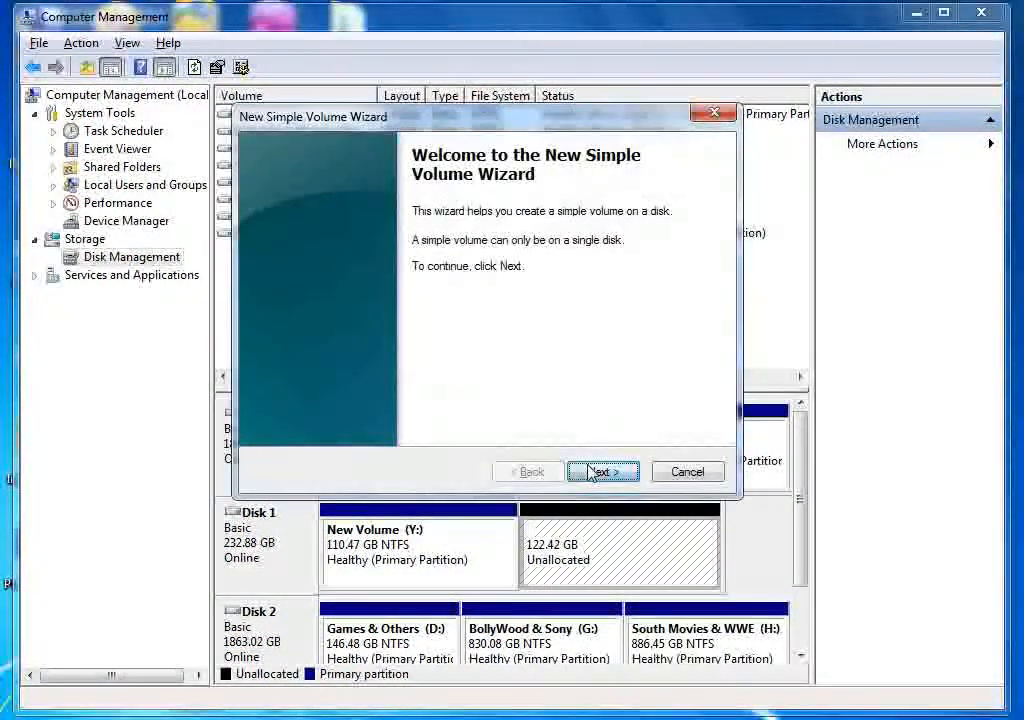
click(603, 471)
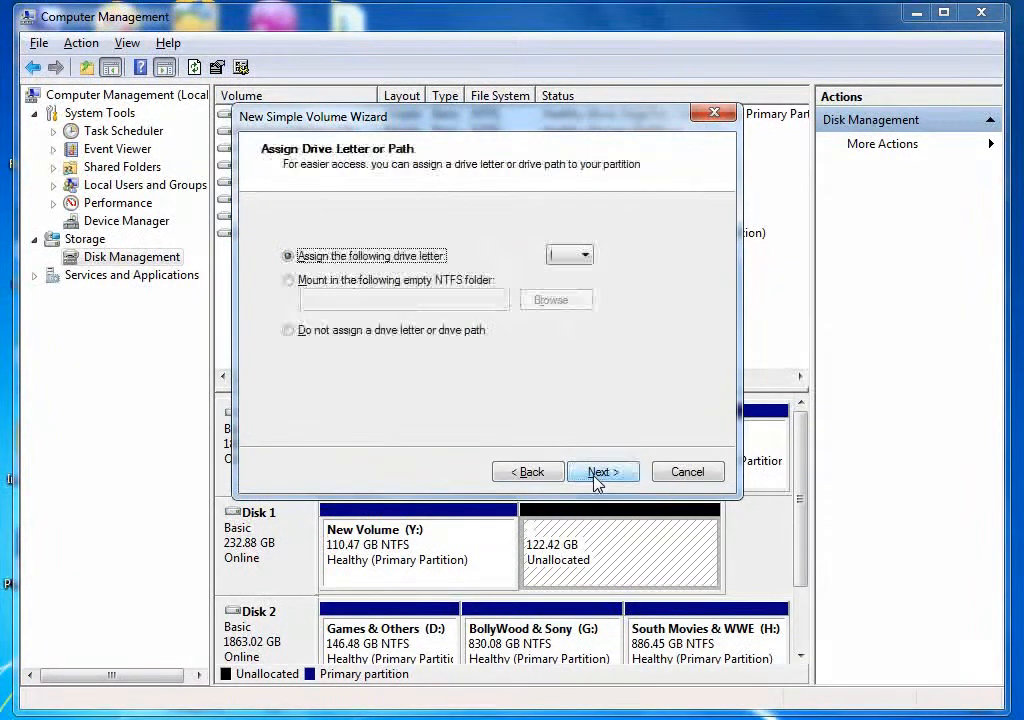
click(586, 255)
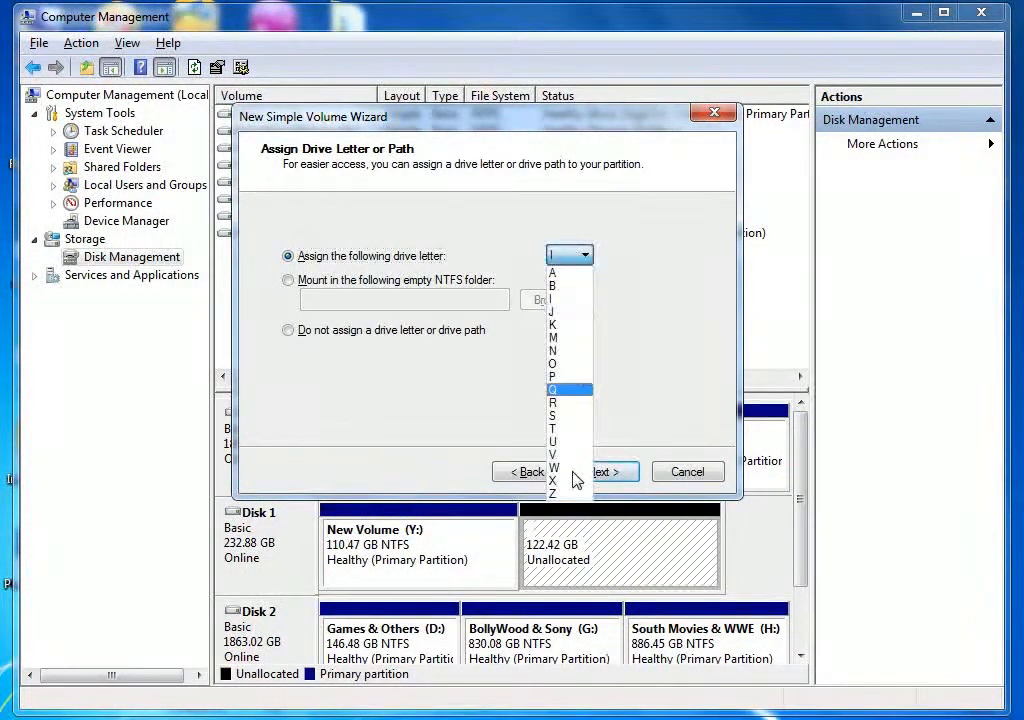
click(553, 467)
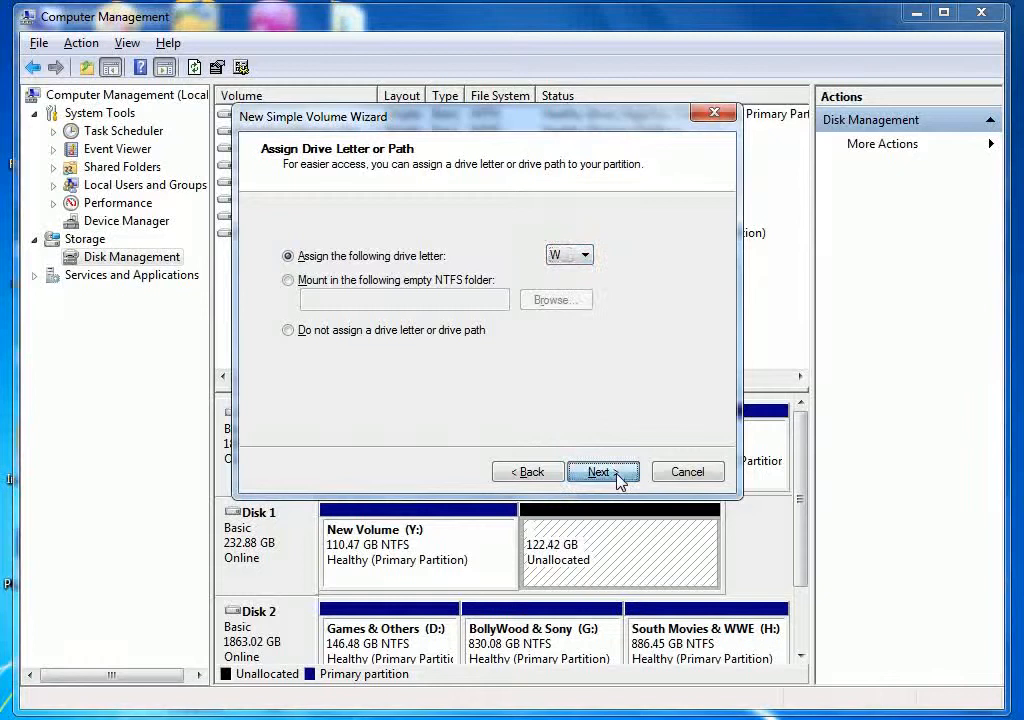
click(603, 471)
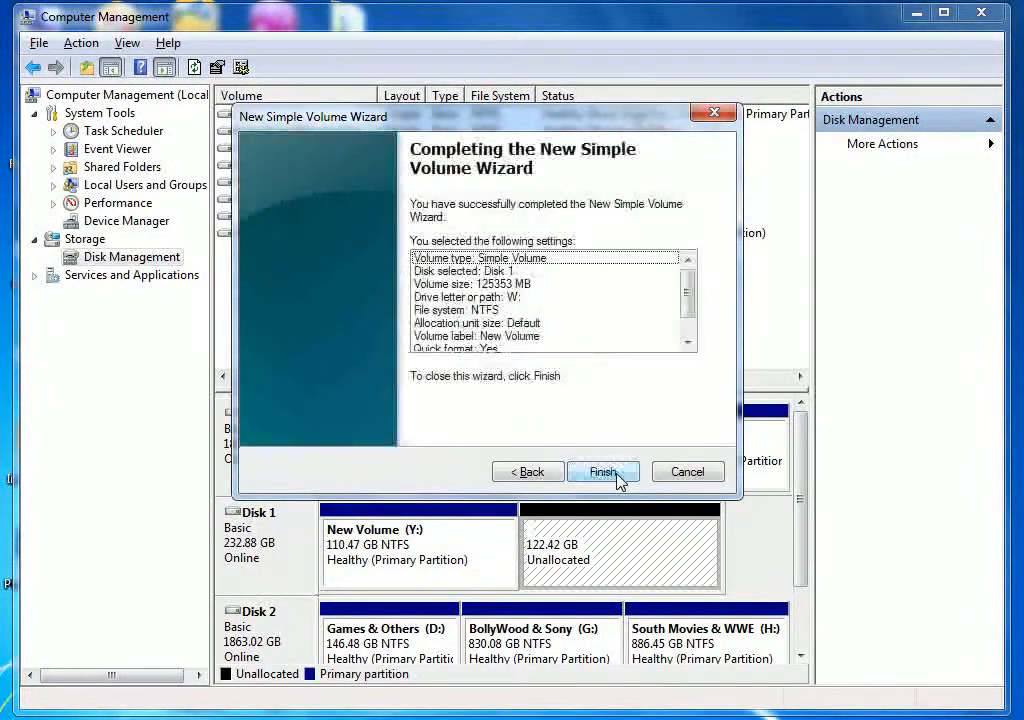
click(603, 471)
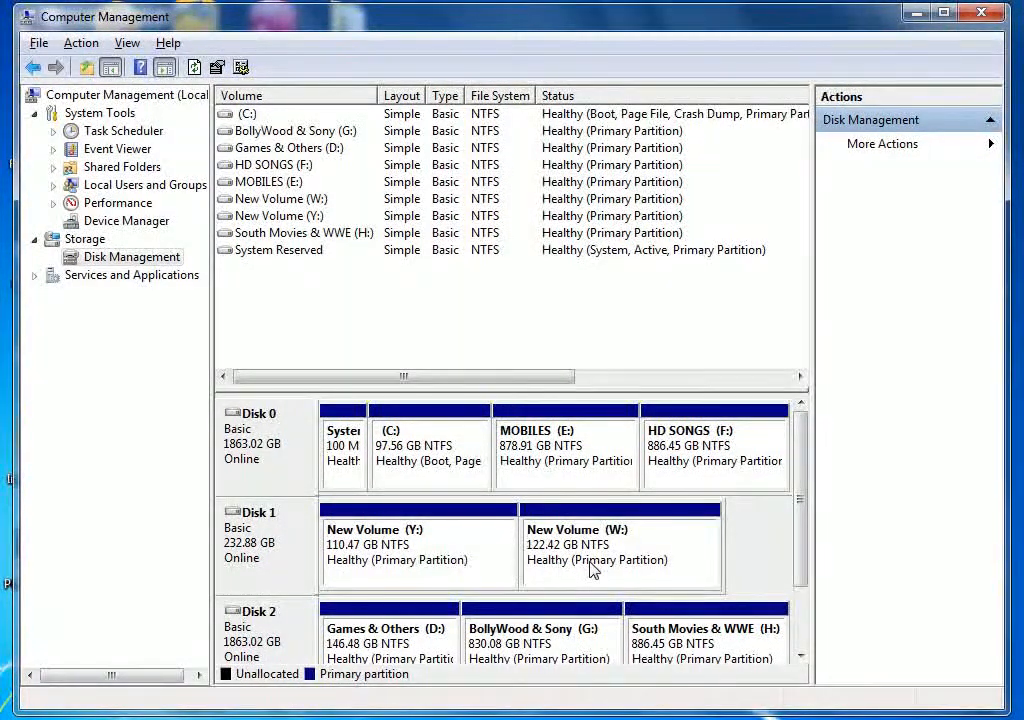
mouse_move(640, 548)
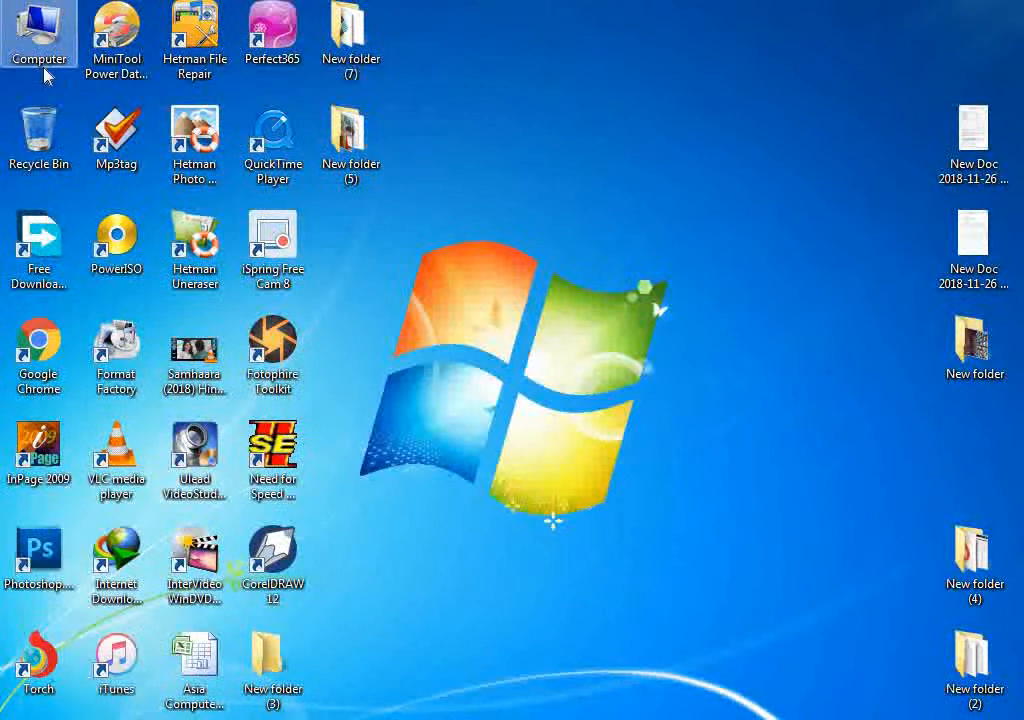
- Check that W: (122 GB) and Y: (110 GB) both appear in the Computer drive list
double_click(39, 30)
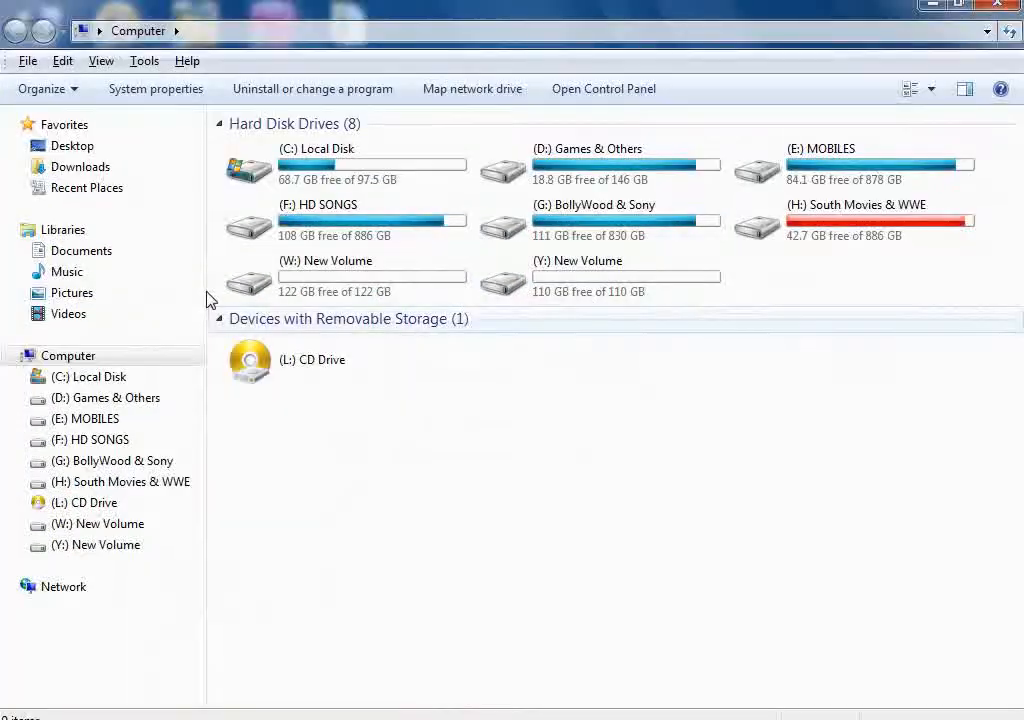
mouse_move(310, 297)
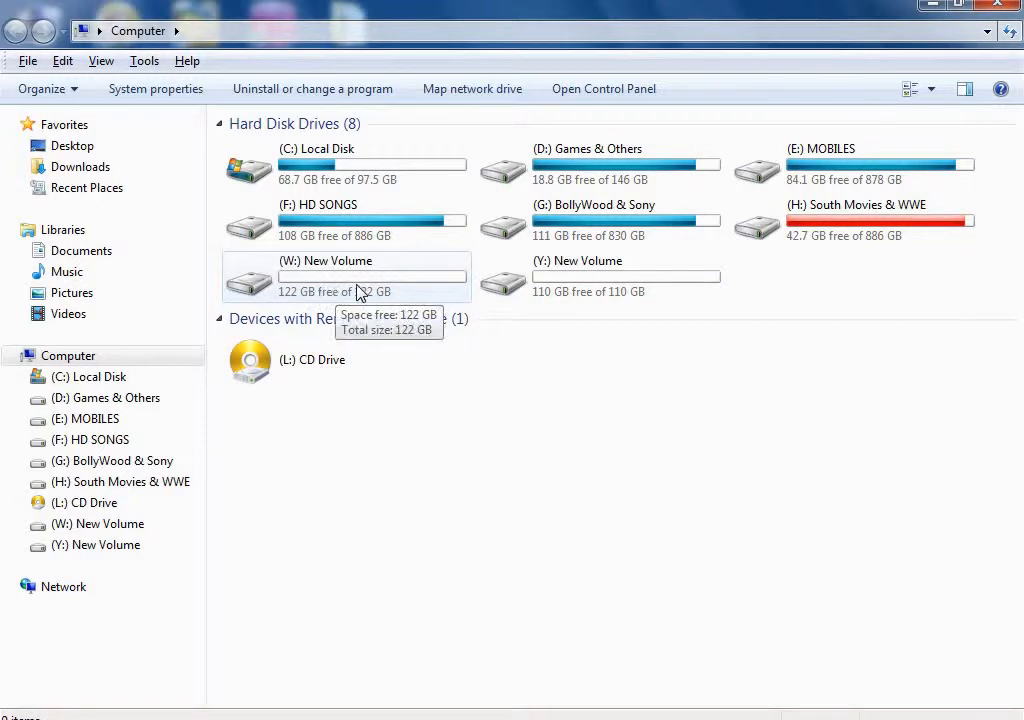
mouse_move(365, 292)
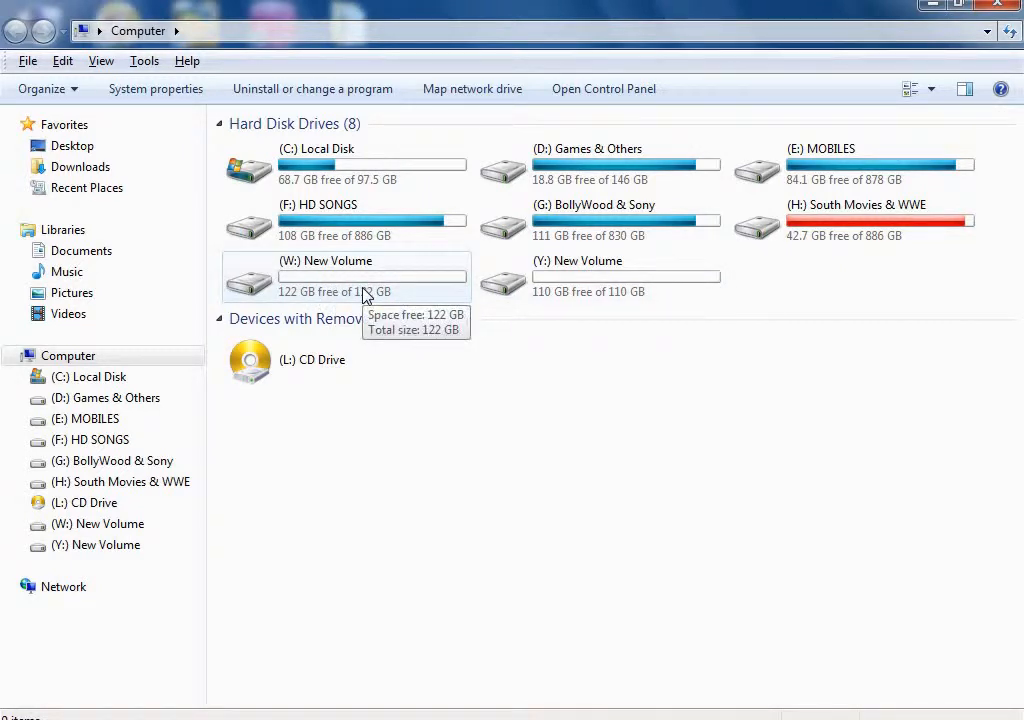
mouse_move(700, 301)
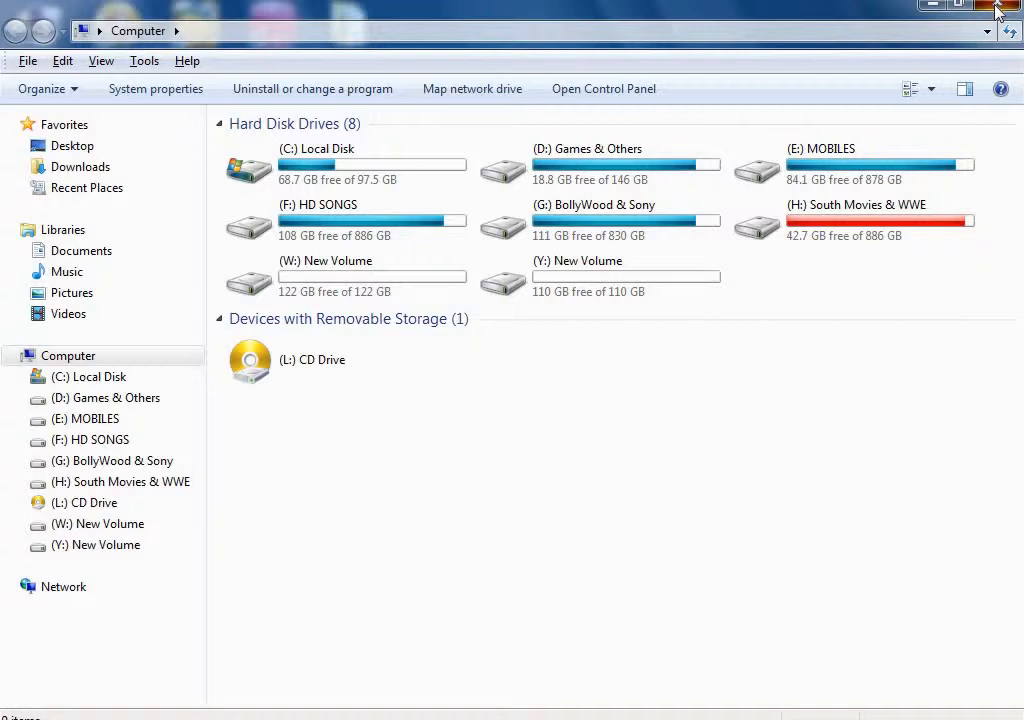
mouse_move(446, 280)
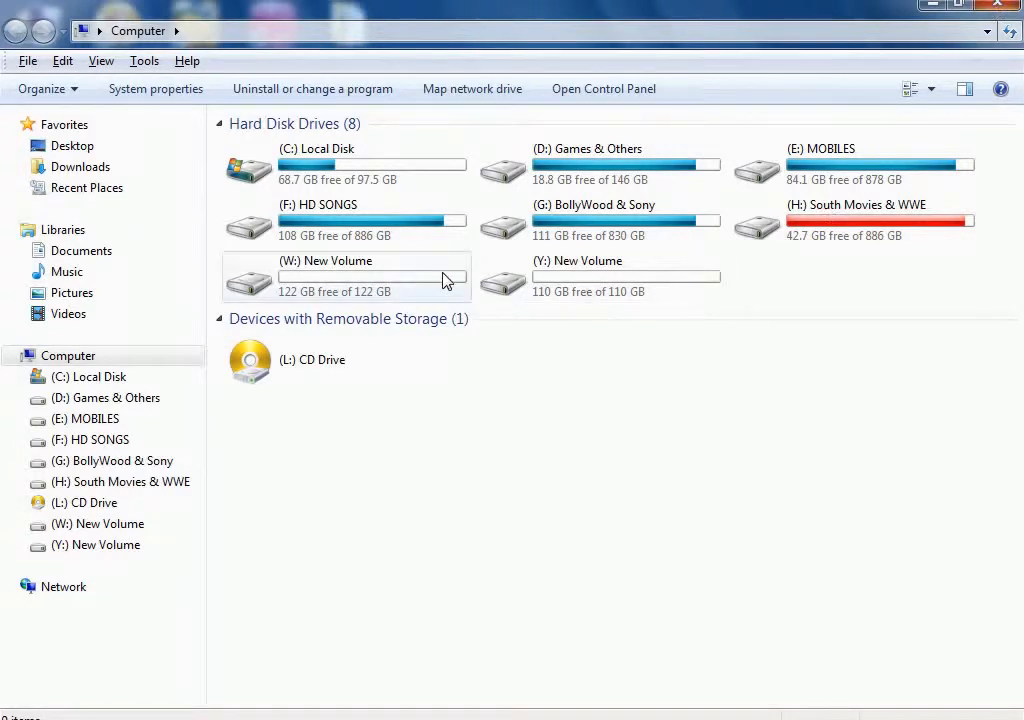
click(345, 277)
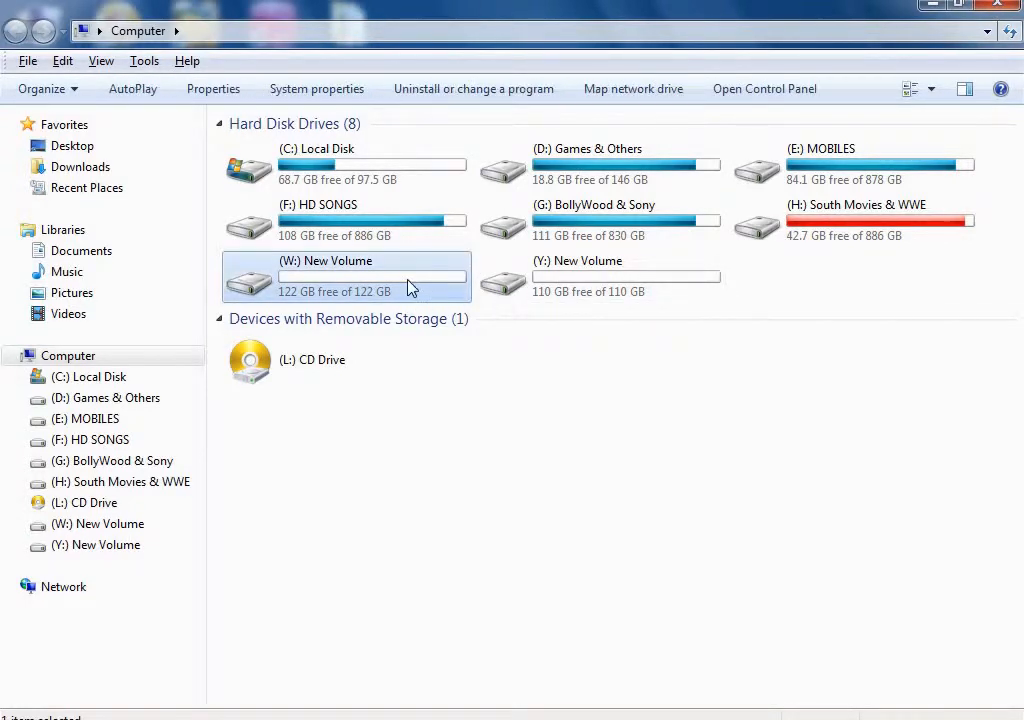
mouse_move(419, 296)
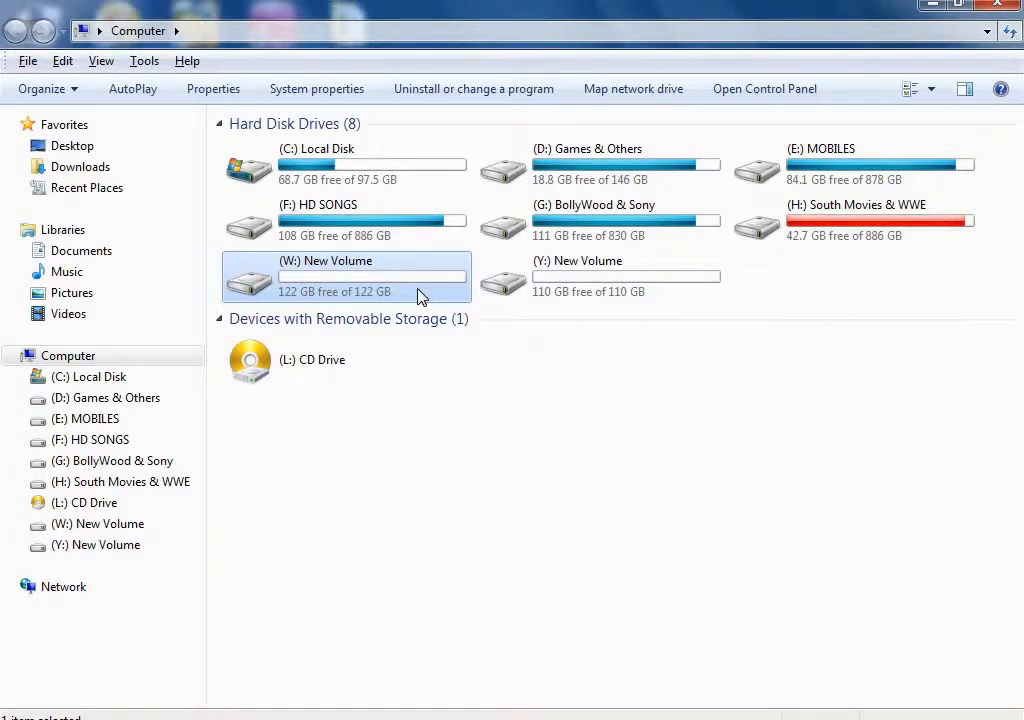
mouse_move(510, 332)
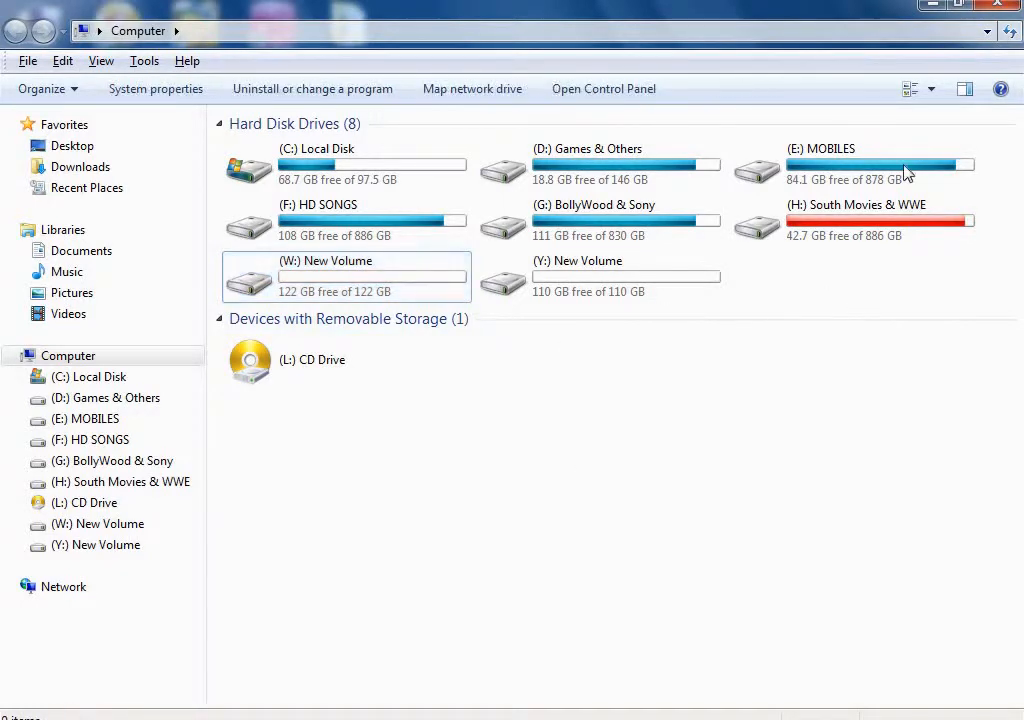
click(600, 277)
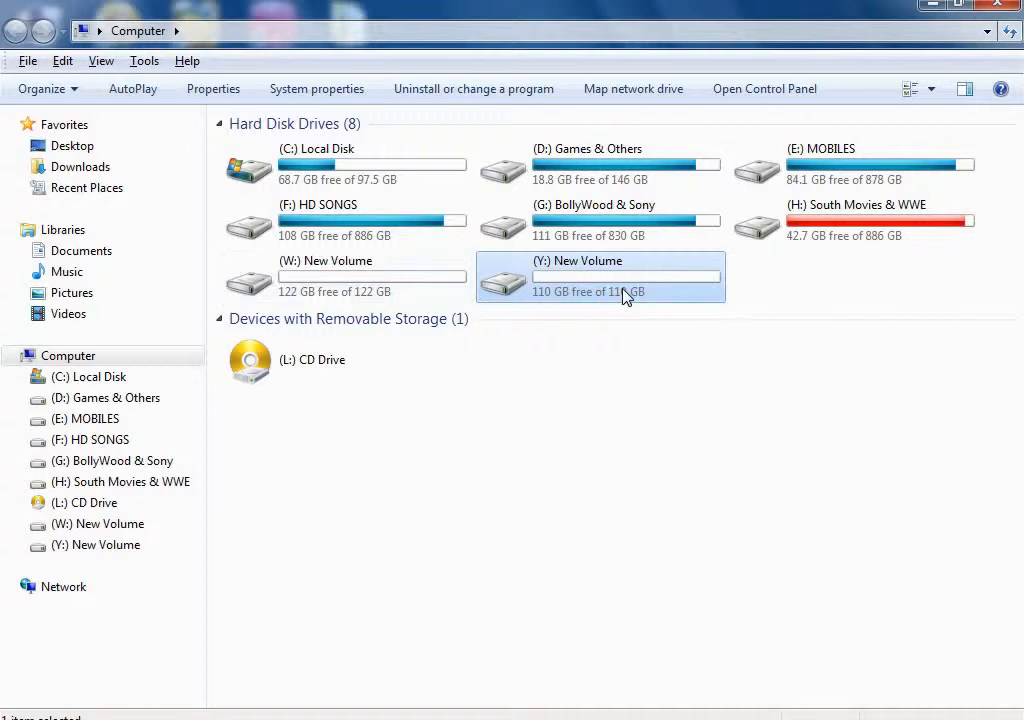
right_click(620, 280)
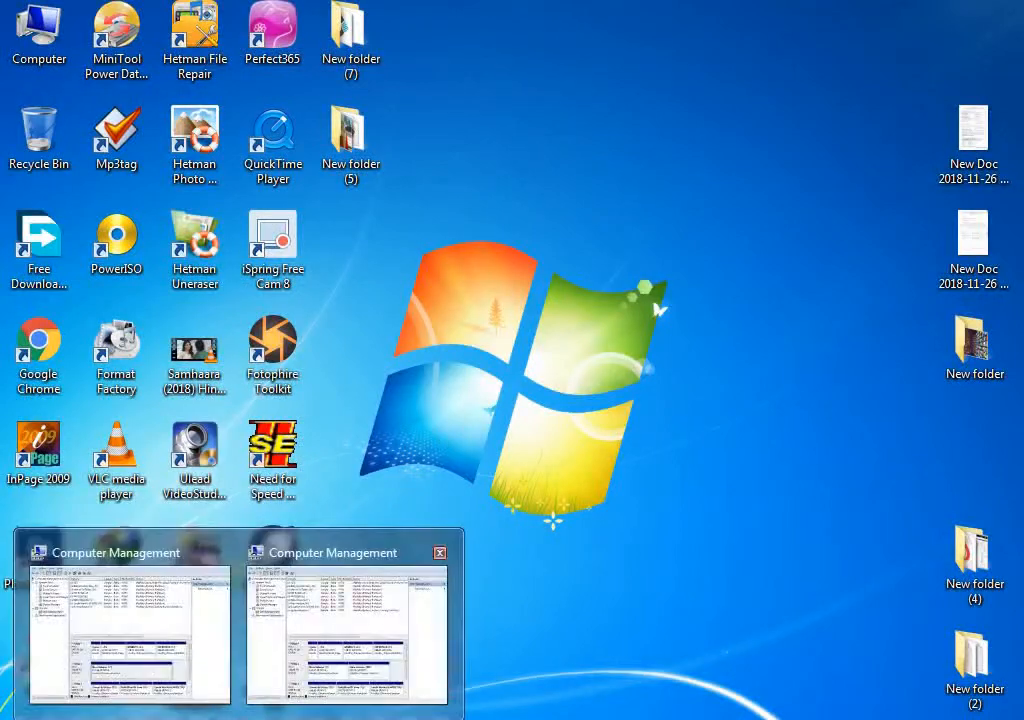
- Return to Disk Management, select Y:, and right-click the 122.42 GB W: partition
click(347, 620)
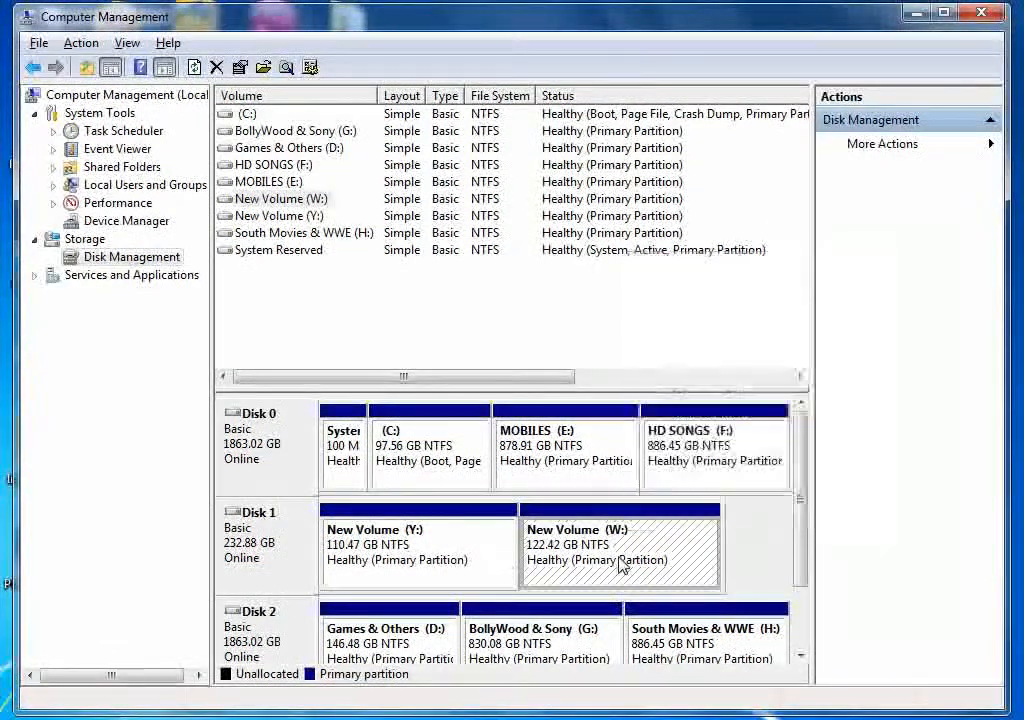
mouse_move(478, 568)
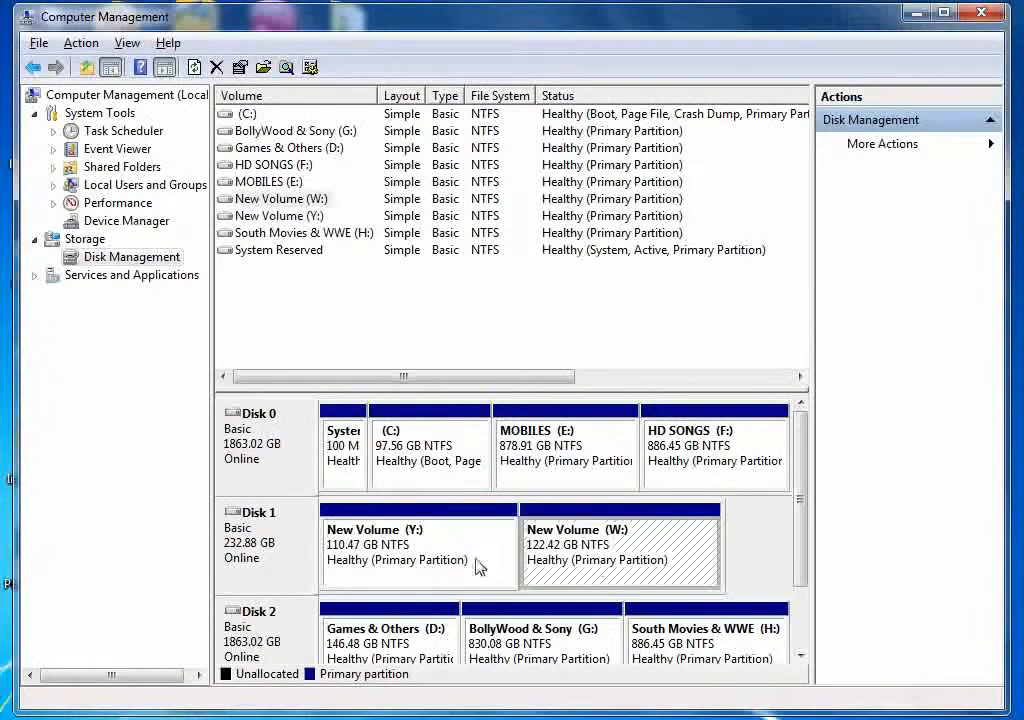
click(417, 545)
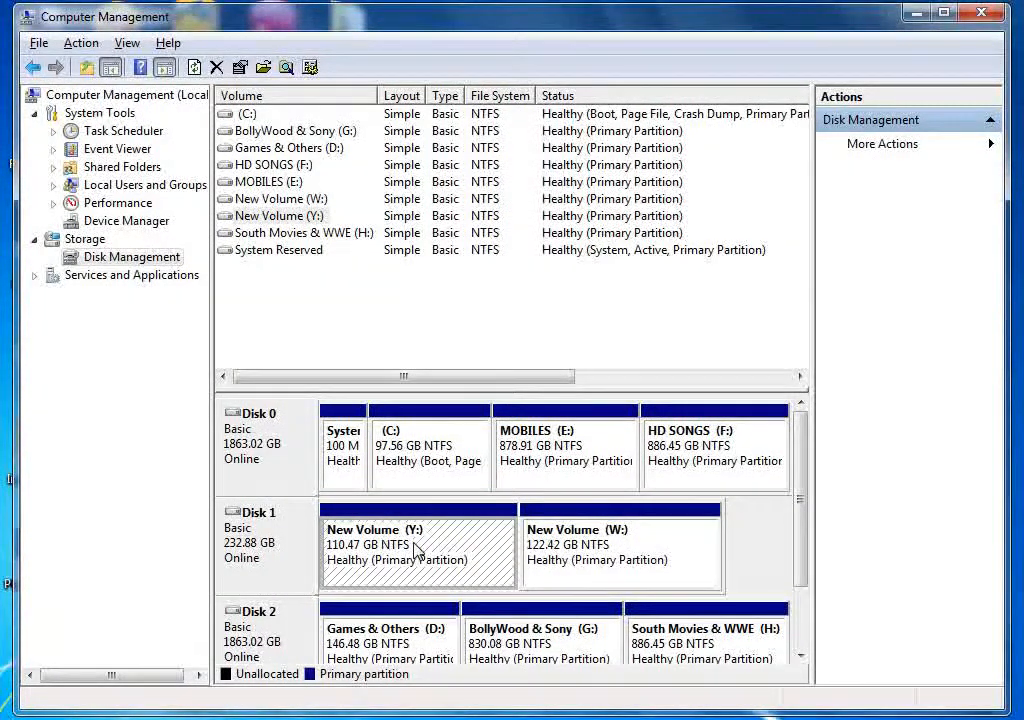
mouse_move(470, 547)
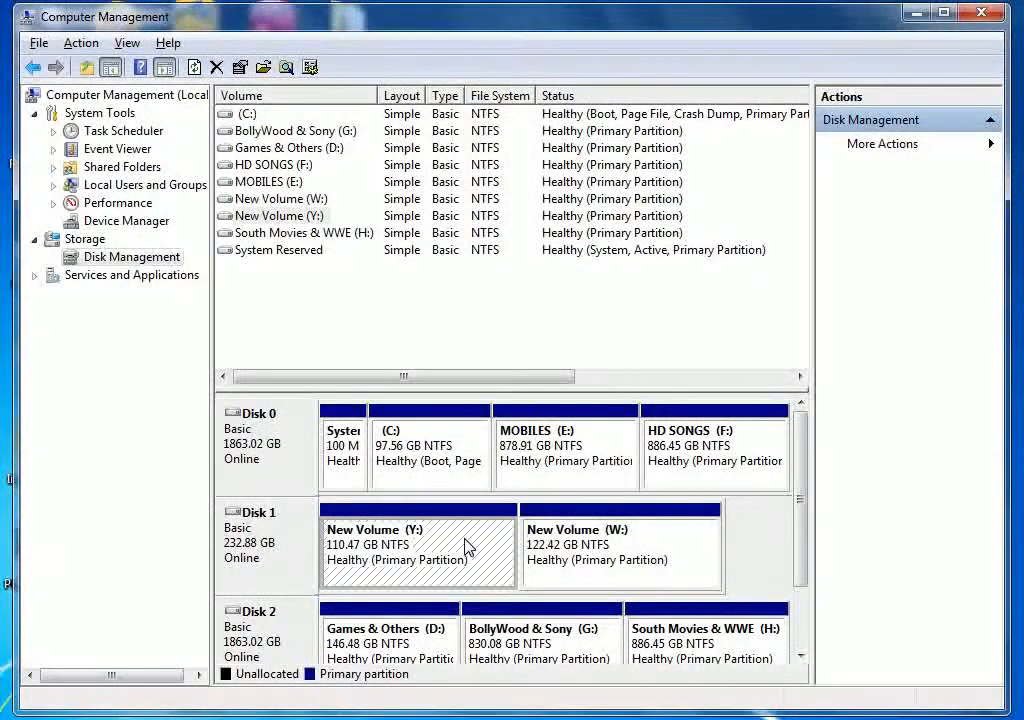
right_click(620, 550)
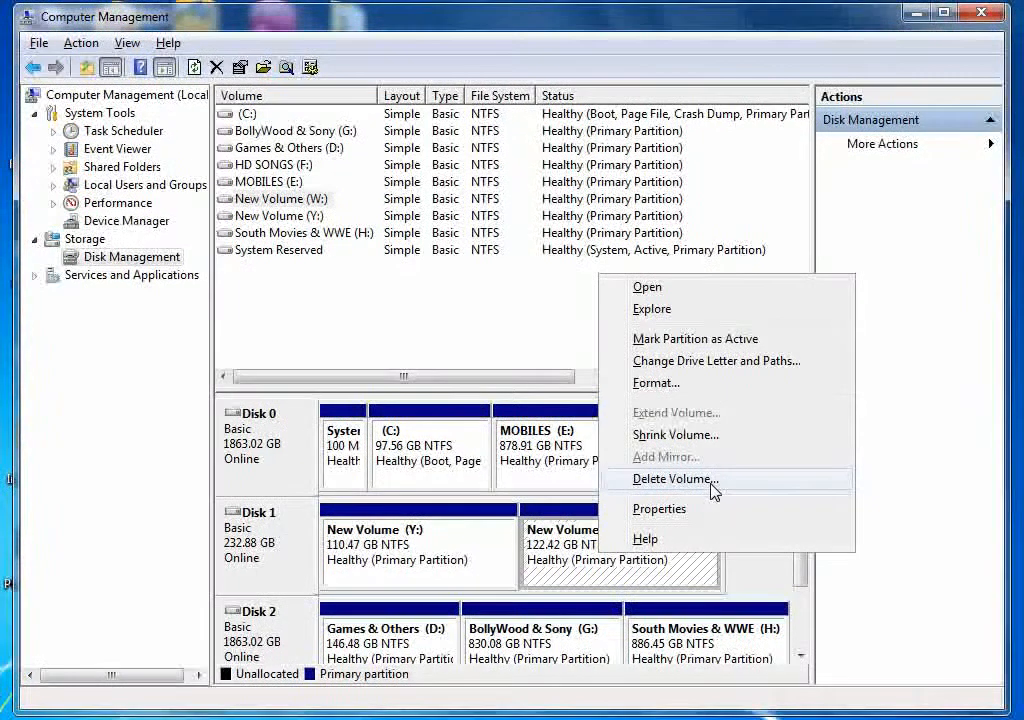
- Delete the W: volume and select the freed 122.42 GB unallocated block
click(676, 479)
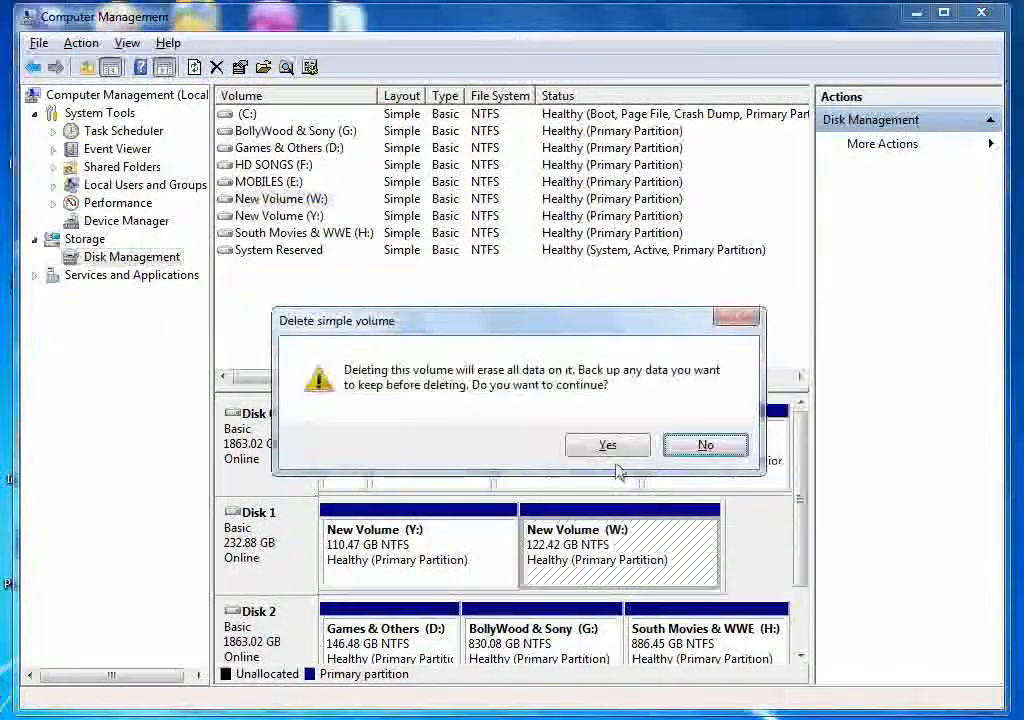
click(607, 444)
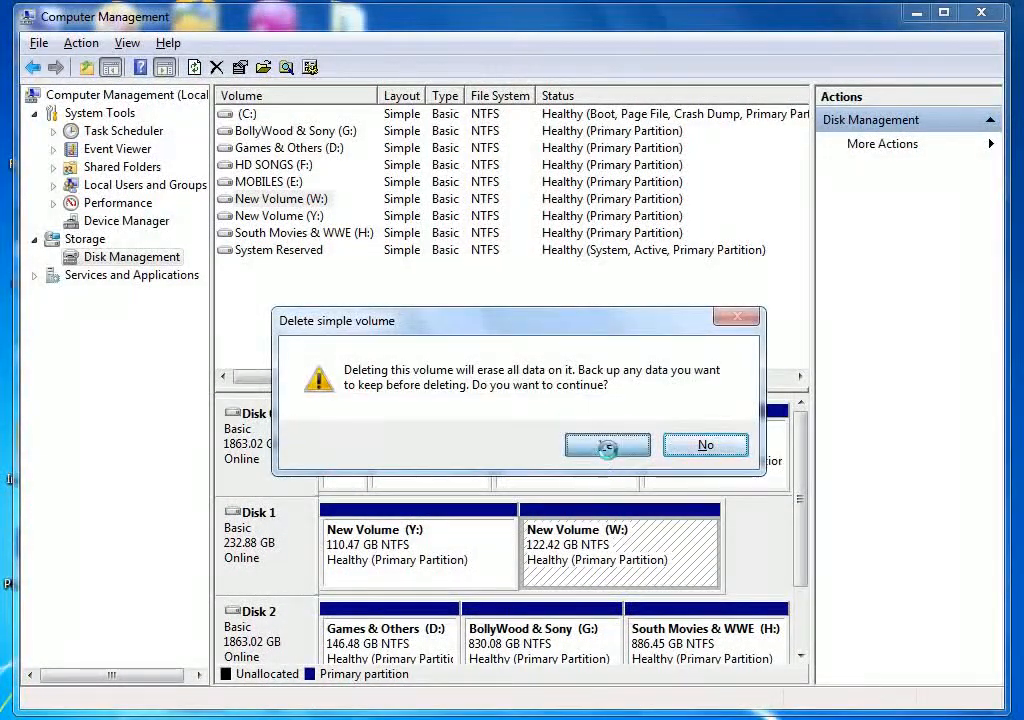
click(607, 444)
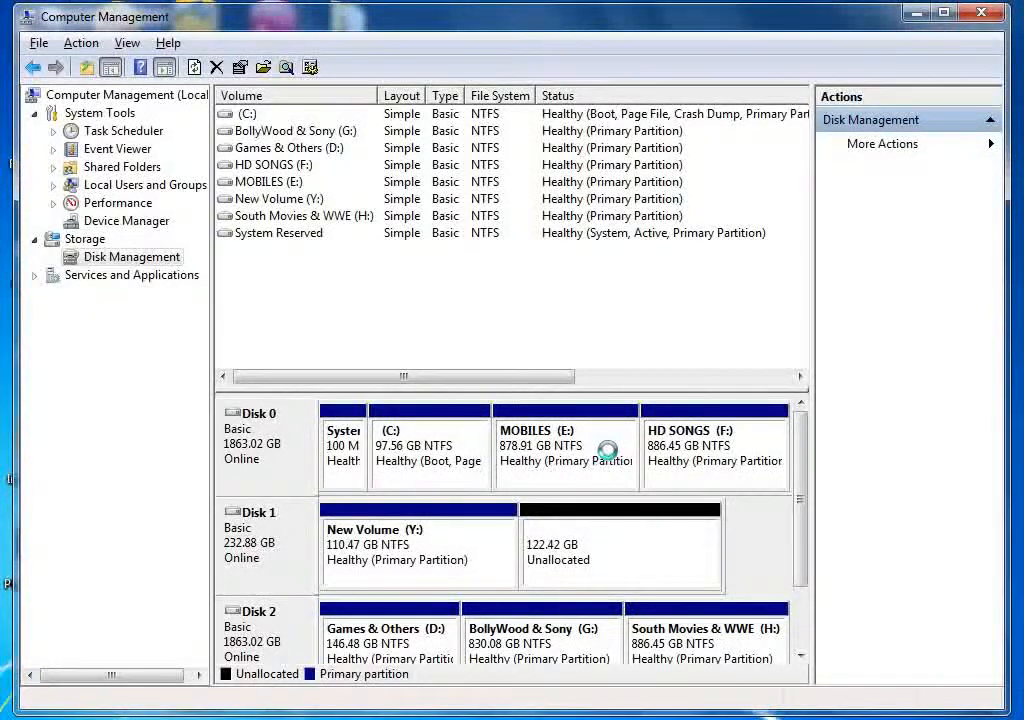
mouse_move(630, 555)
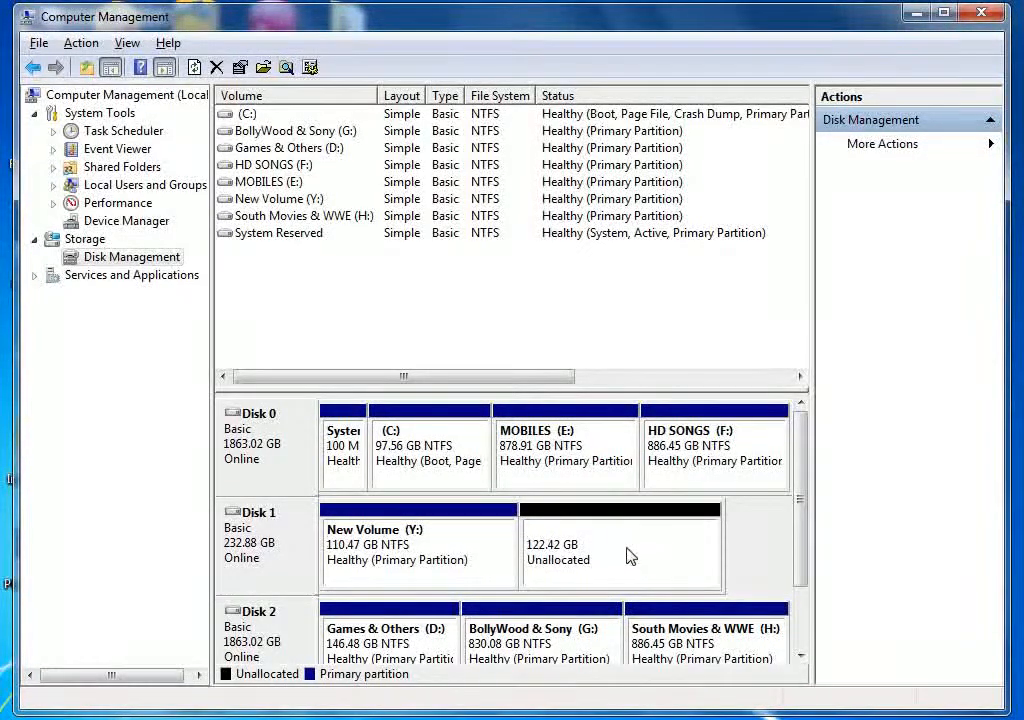
click(418, 550)
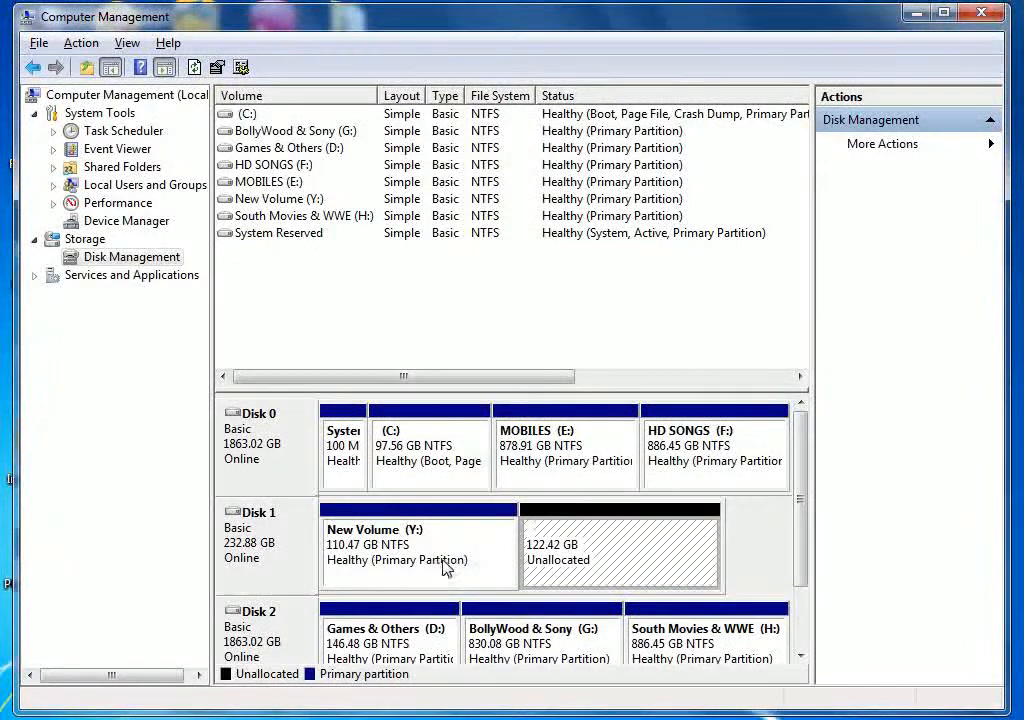
mouse_move(483, 552)
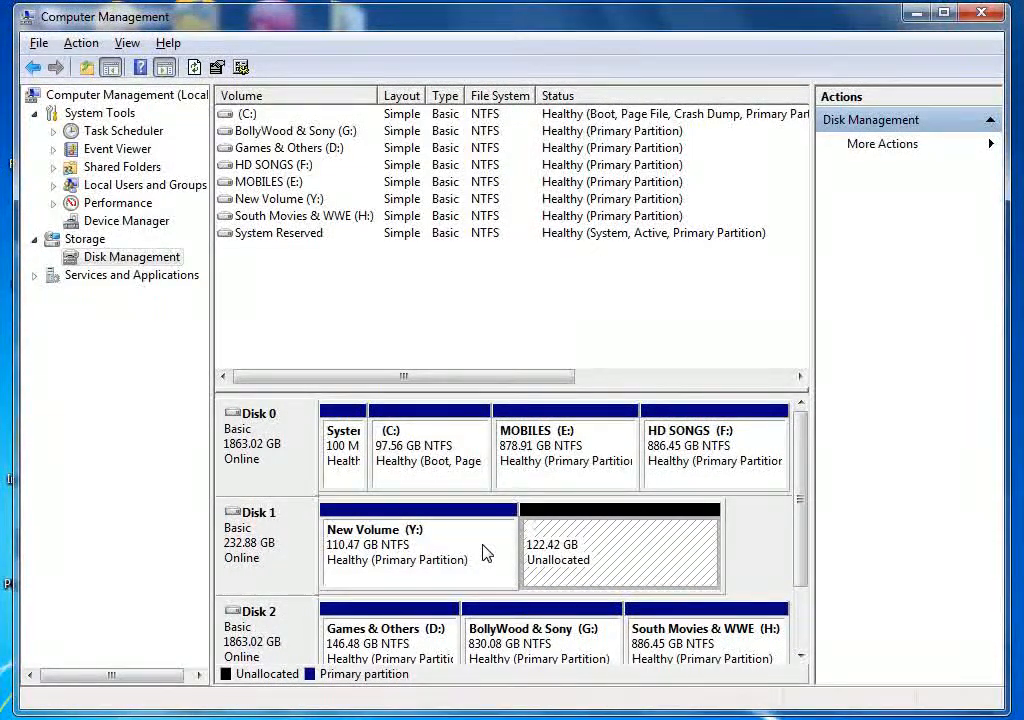
- Extend Y: with all 125353 MB of free space, reaching 232.88 GB
right_click(417, 550)
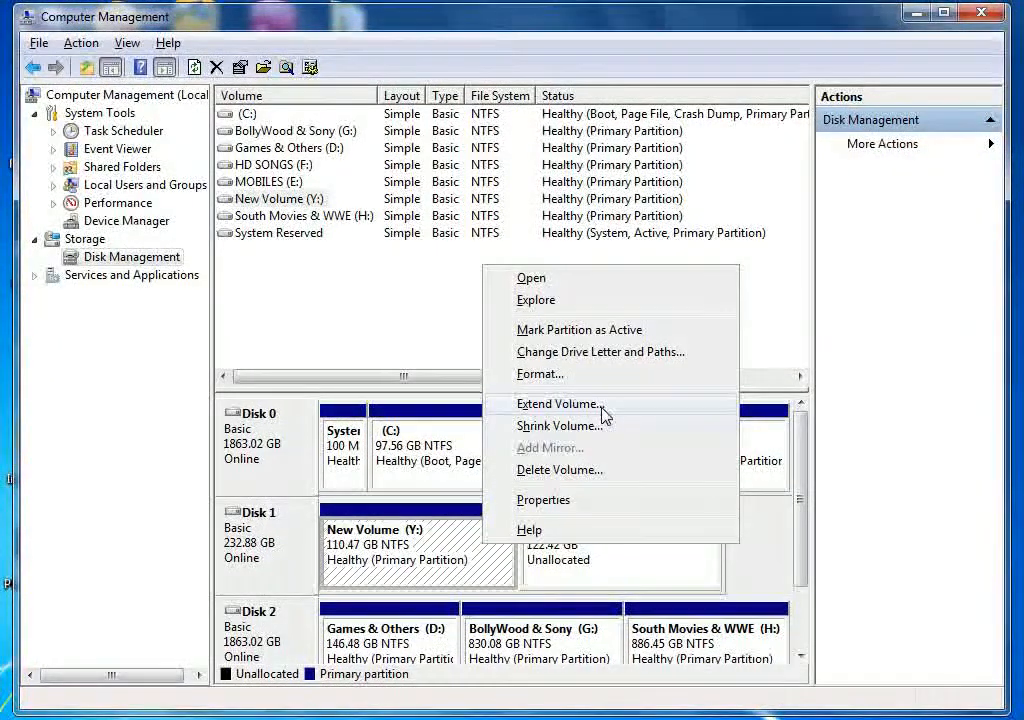
click(560, 404)
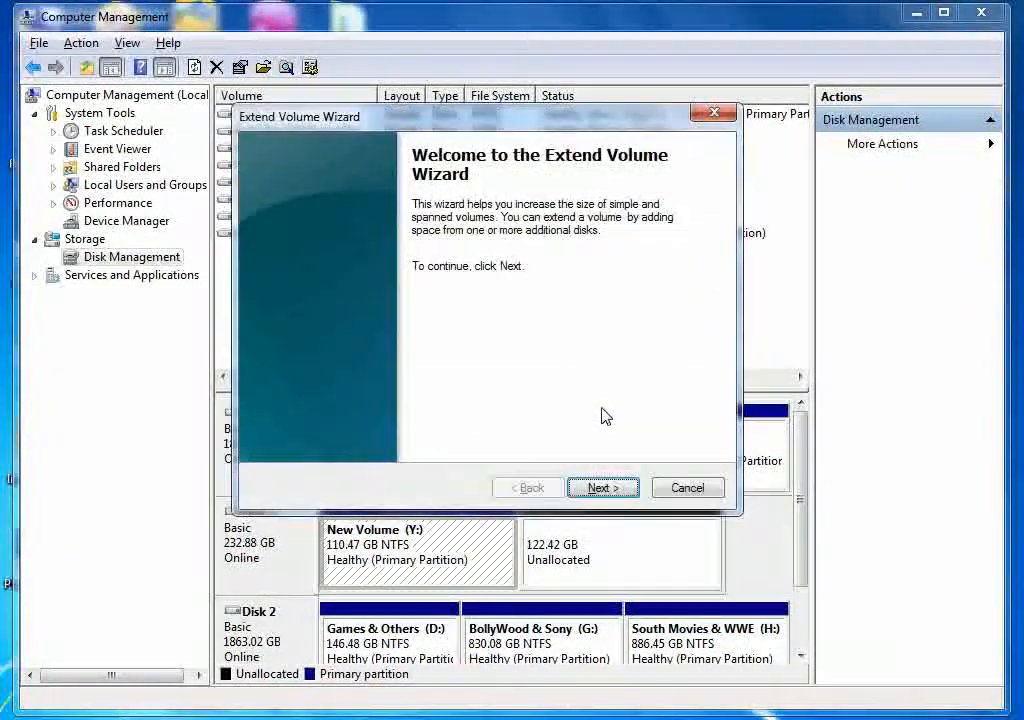
mouse_move(628, 410)
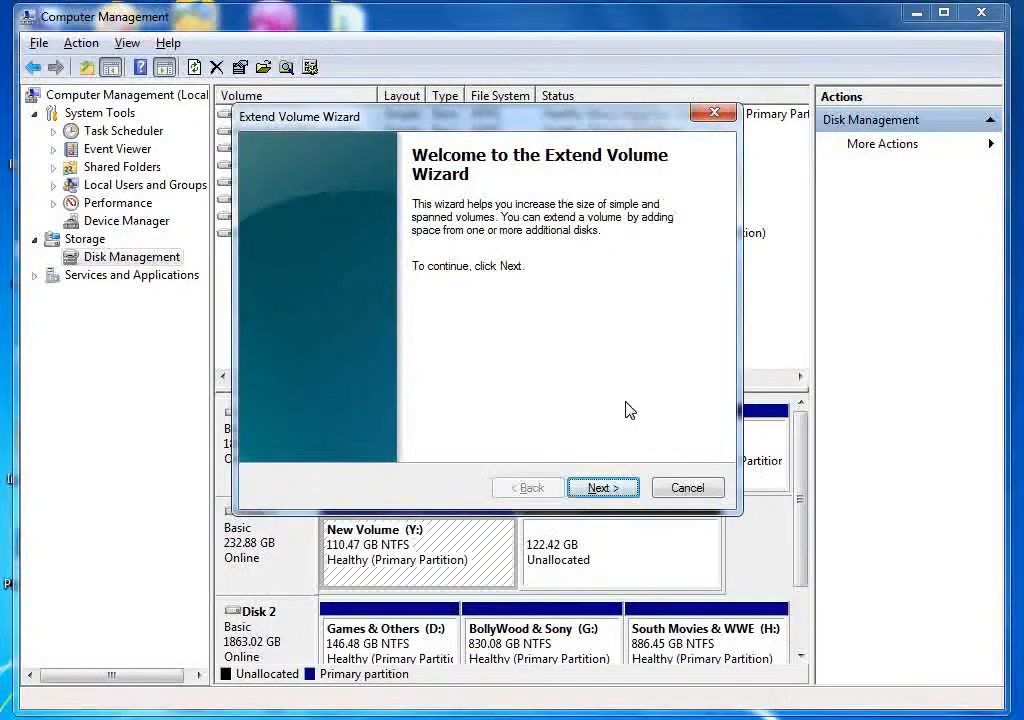
click(602, 487)
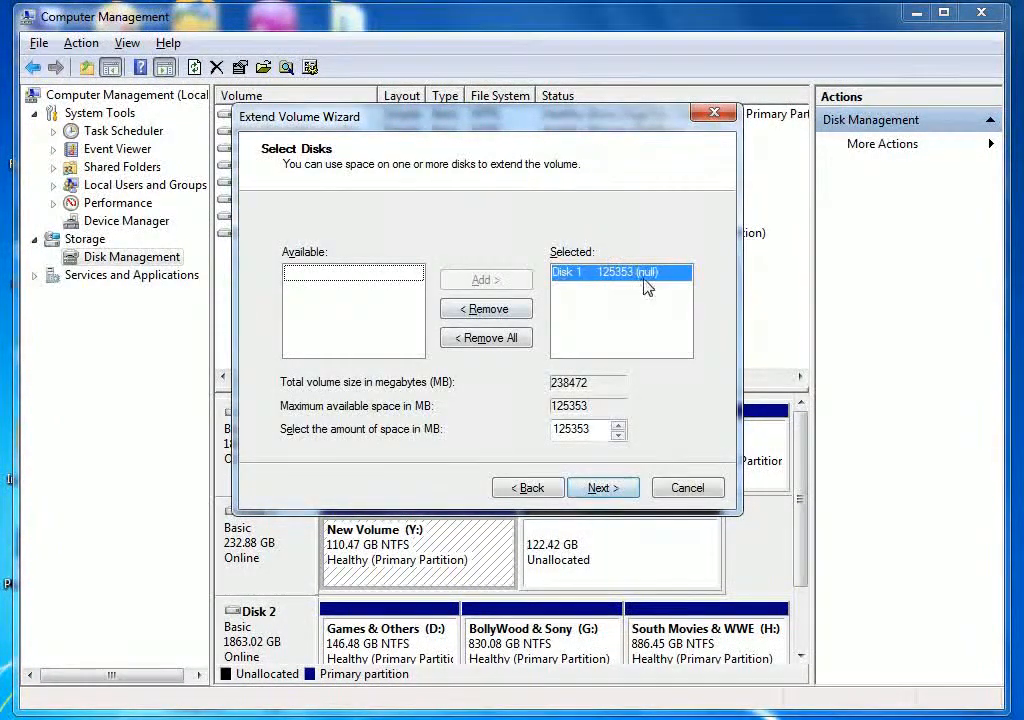
mouse_move(618, 283)
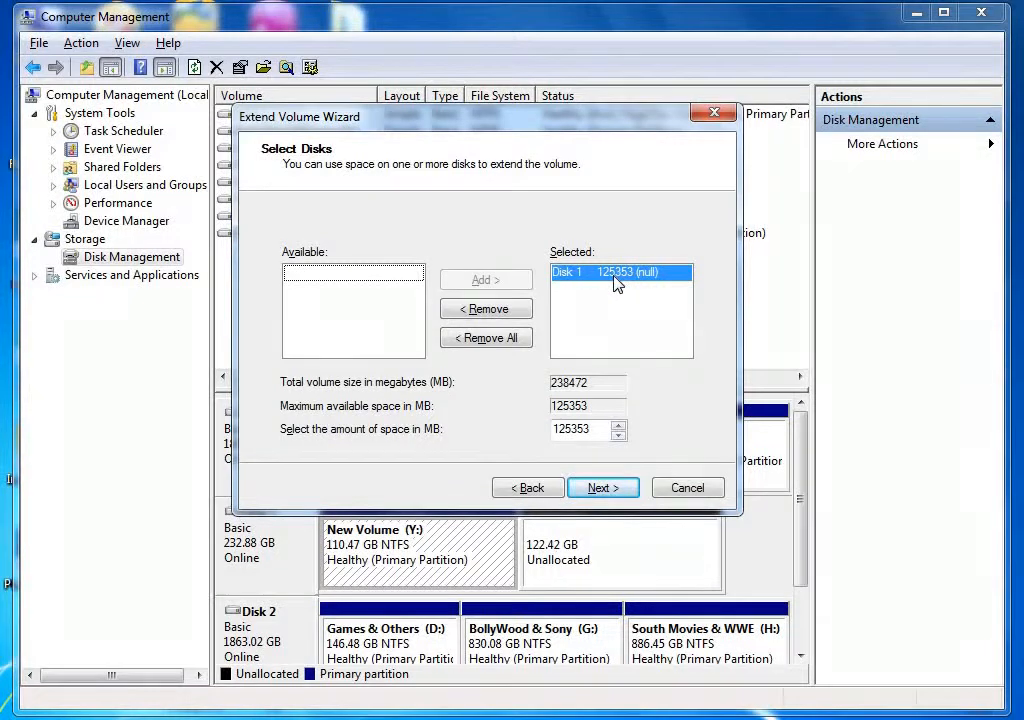
click(602, 487)
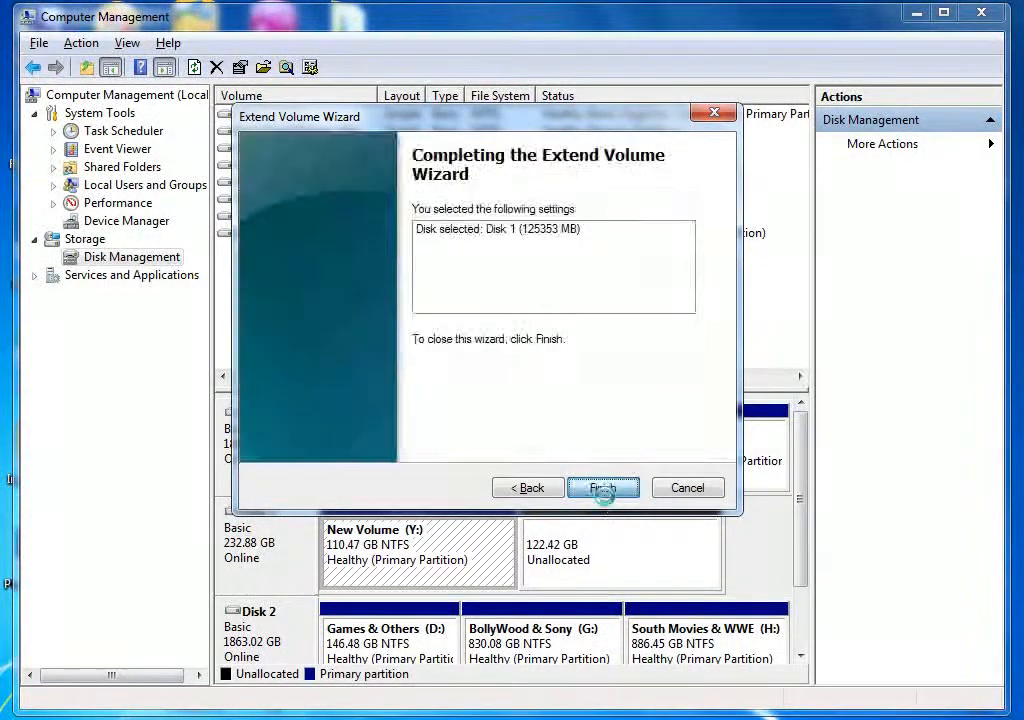
click(603, 487)
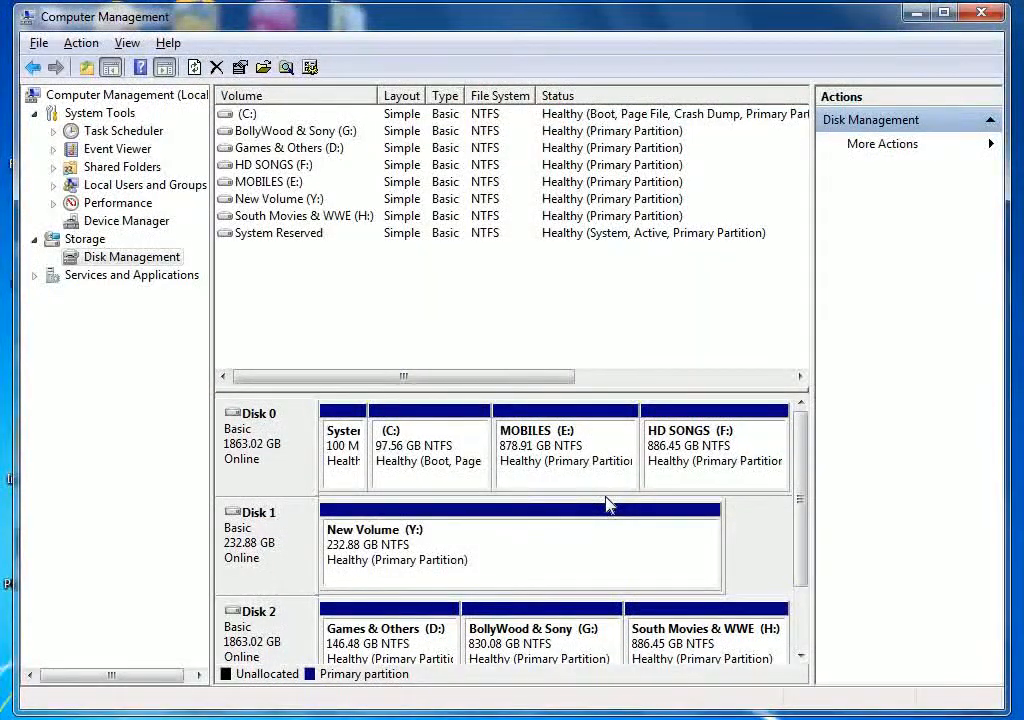
mouse_move(528, 558)
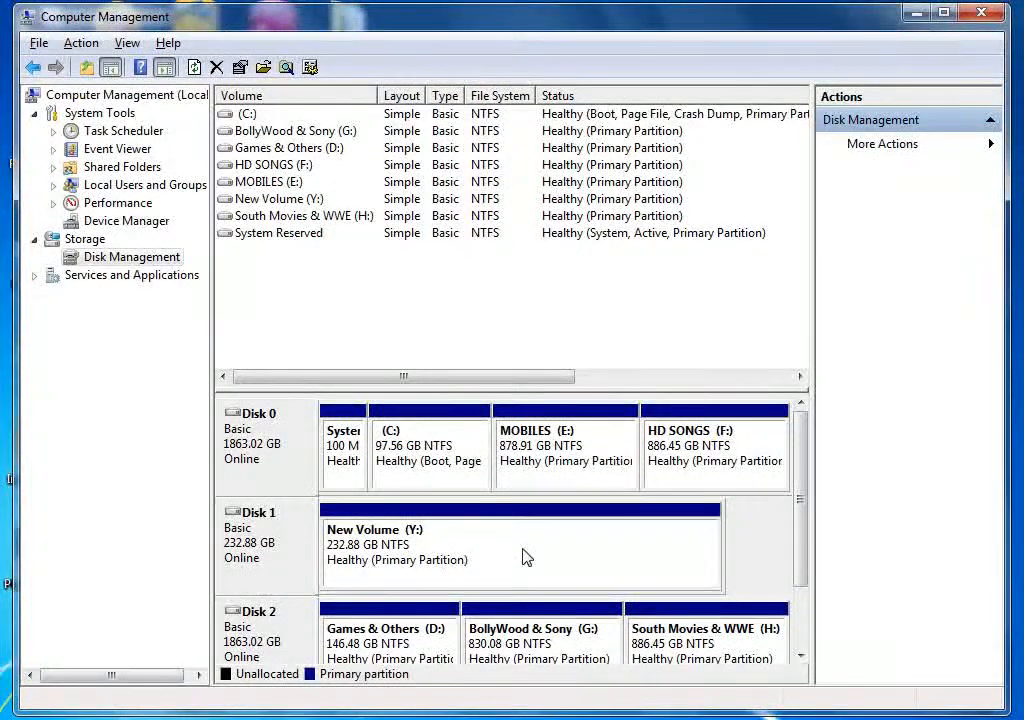
mouse_move(343, 563)
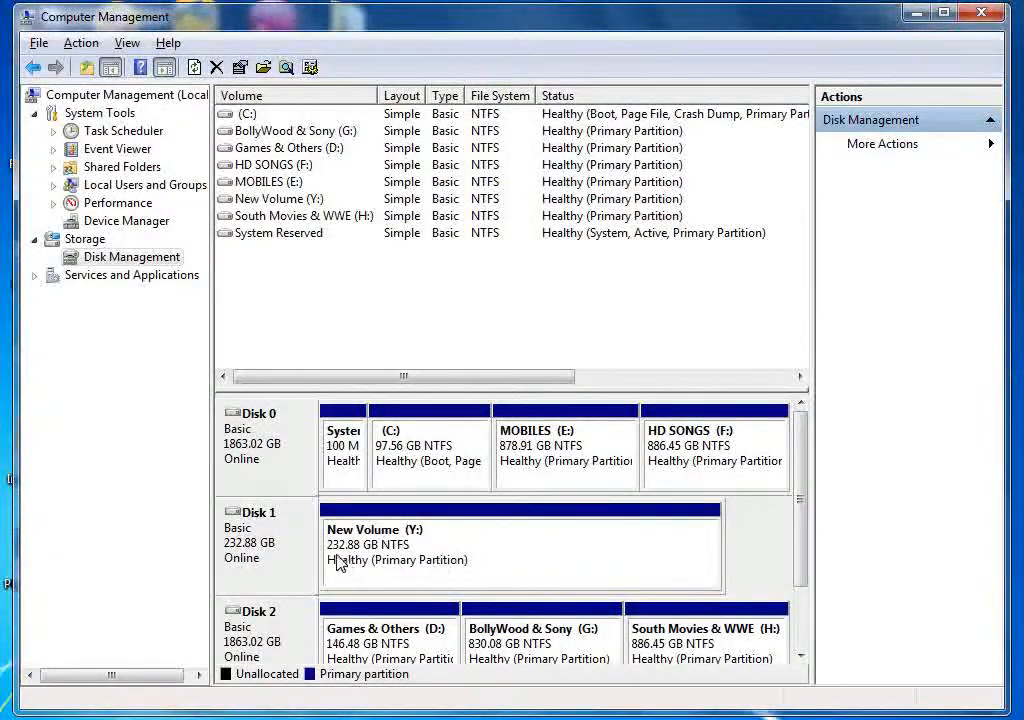
mouse_move(955, 30)
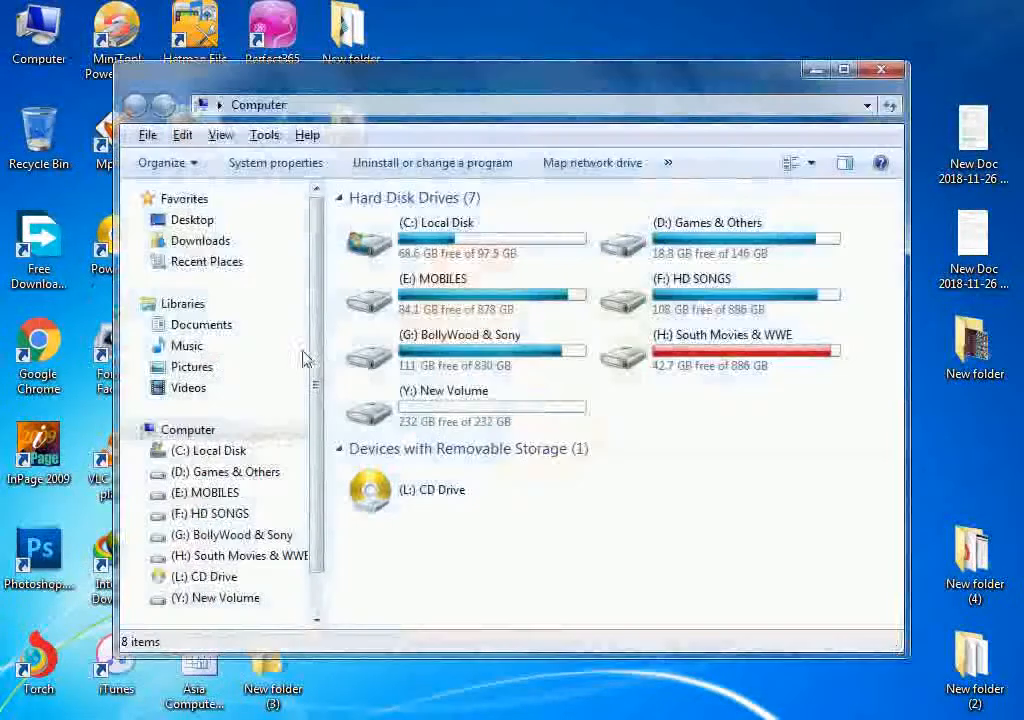
- Maximize the Computer window to verify Y: New Volume shows 232 GB free of 232 GB, then close it
click(844, 69)
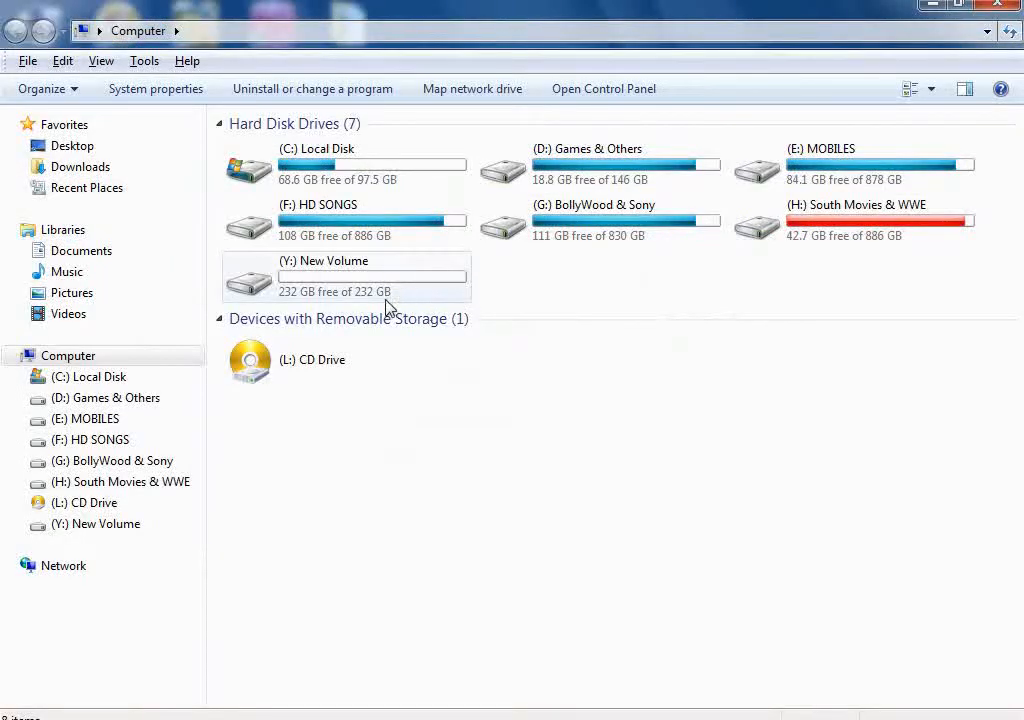
mouse_move(325, 291)
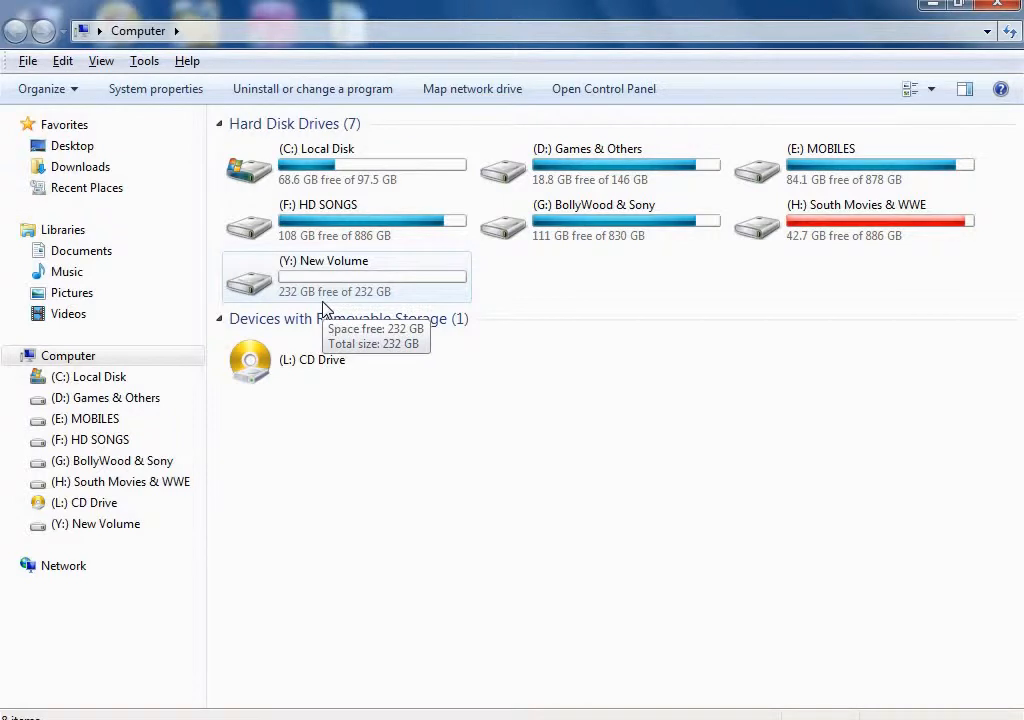
mouse_move(519, 498)
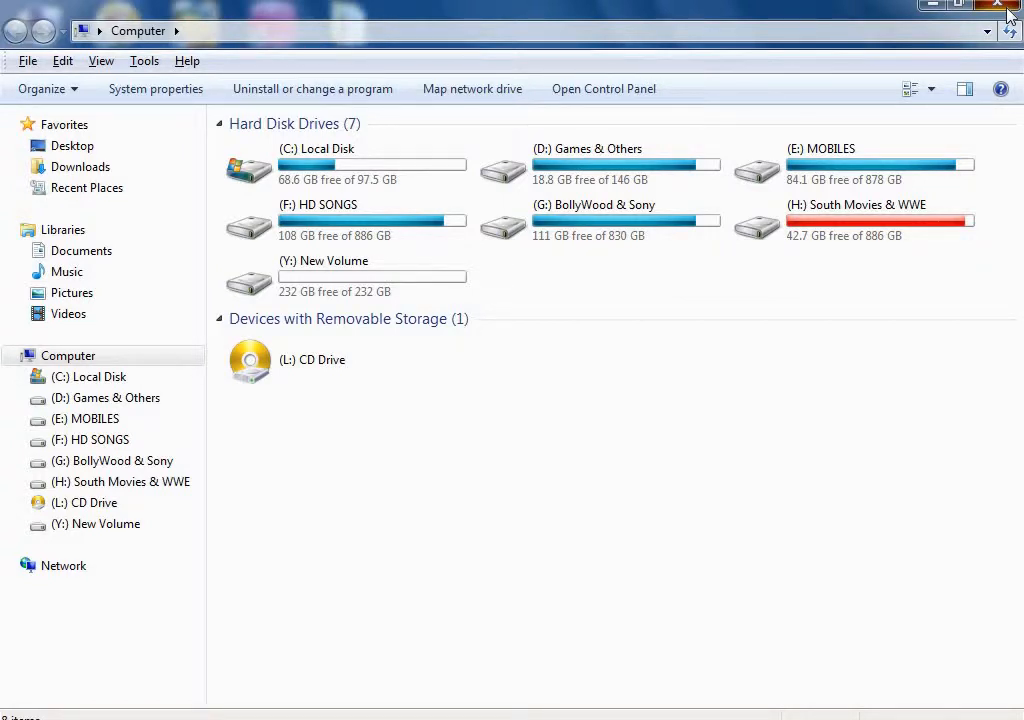
click(1007, 9)
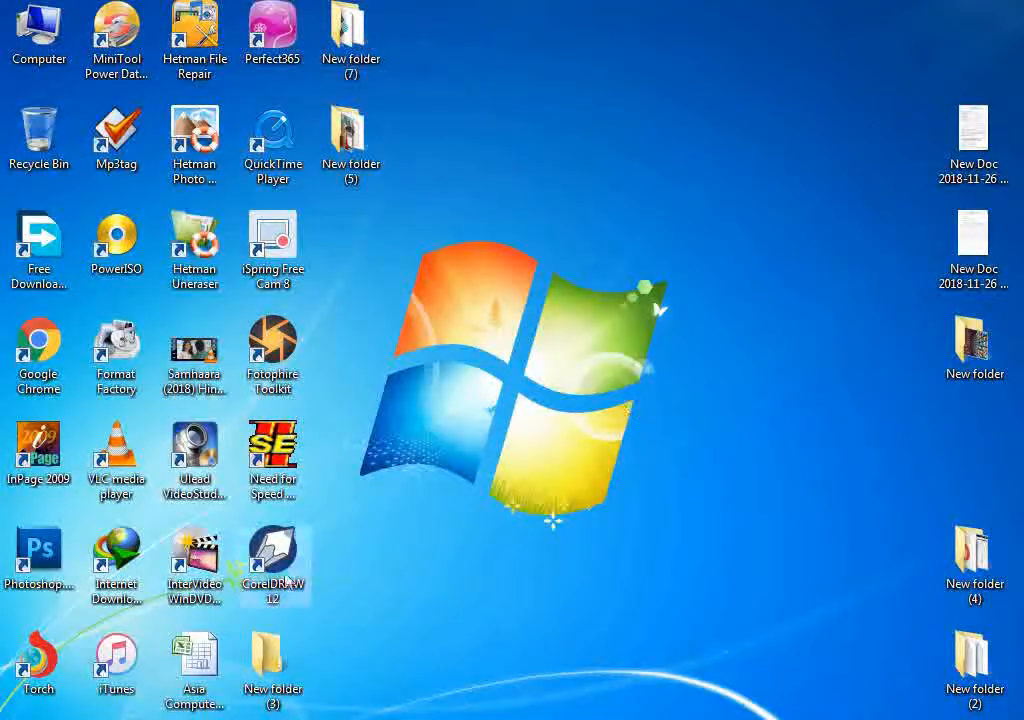